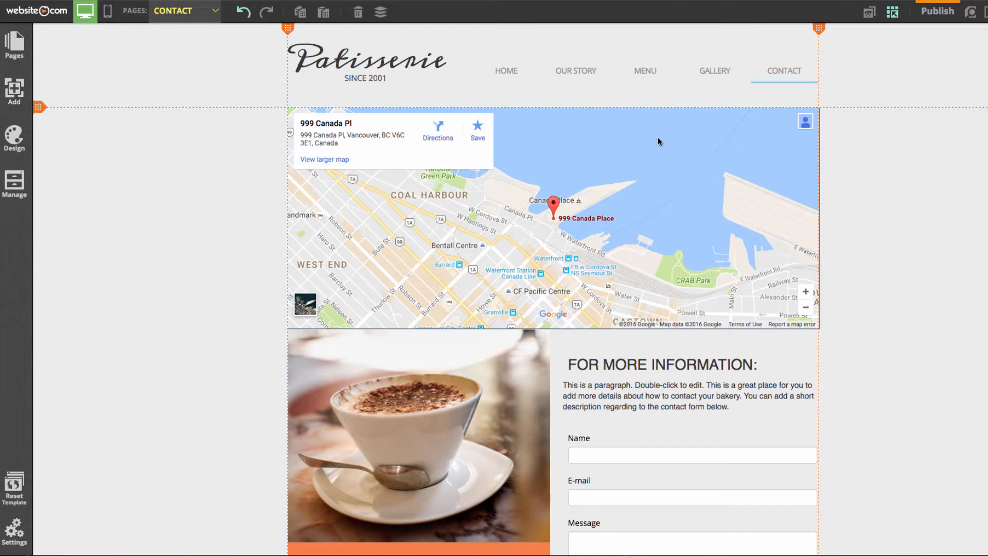
pyautogui.moveTo(563, 65)
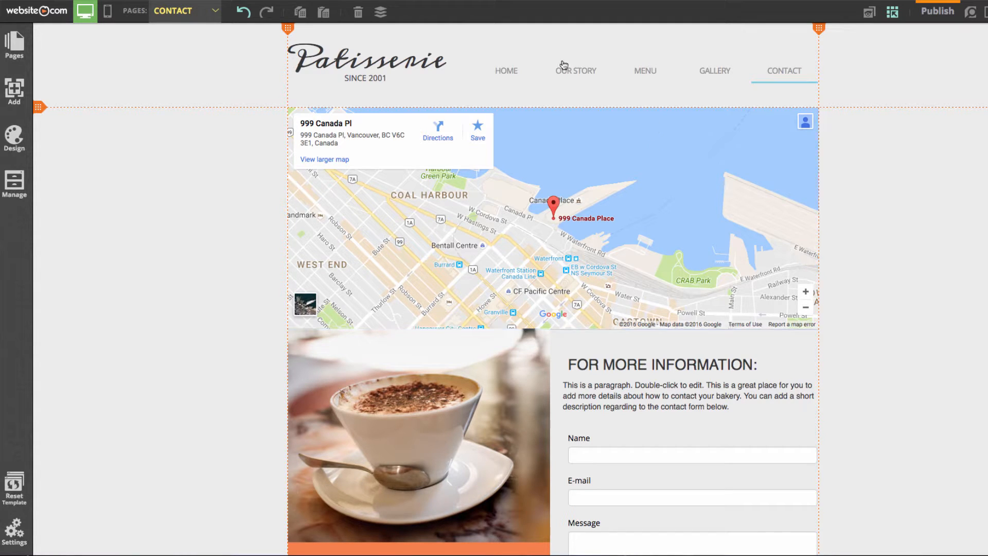
# Change the map address from 999 Canada Place to 3602 Gilmore Way, Burnaby
pyautogui.click(690, 396)
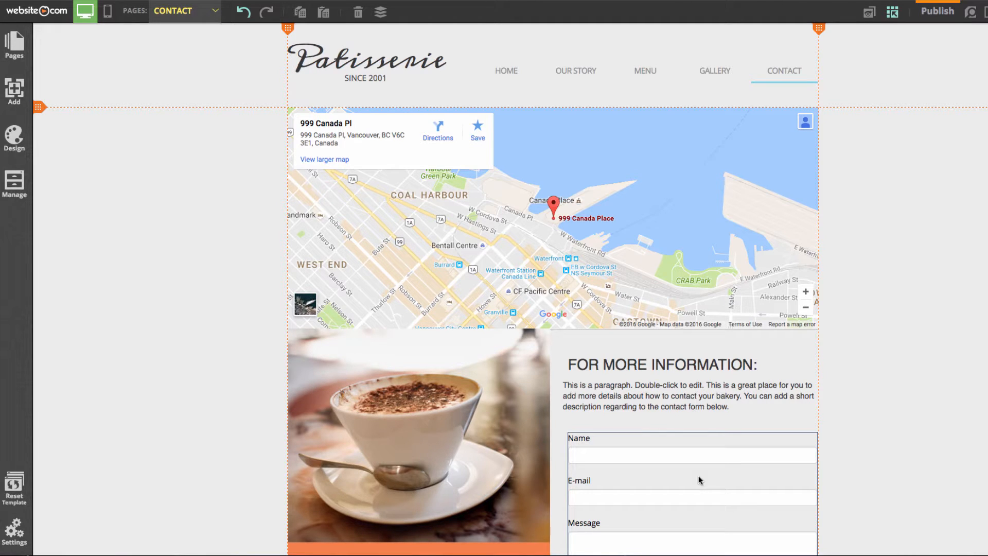
pyautogui.moveTo(652, 446)
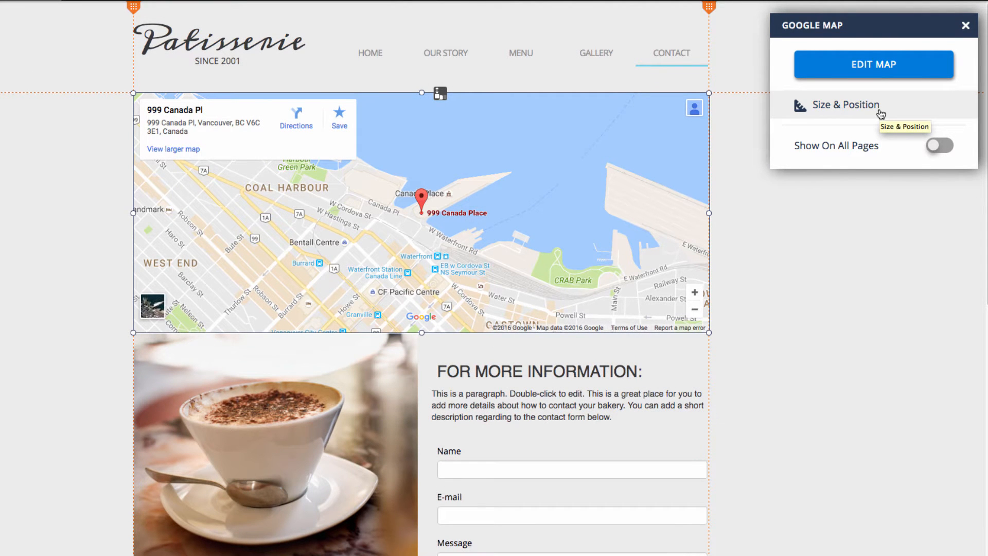
pyautogui.moveTo(873, 64)
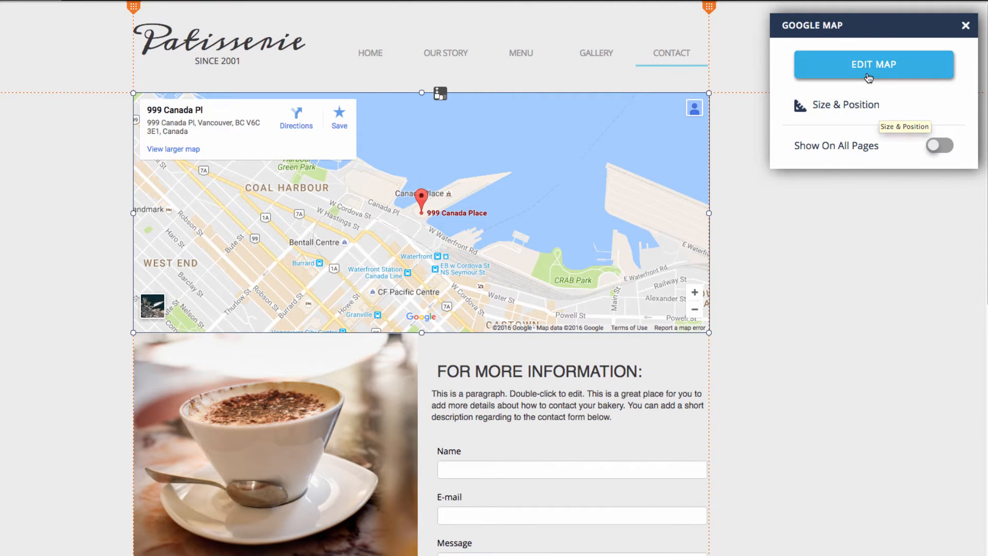
pyautogui.click(873, 64)
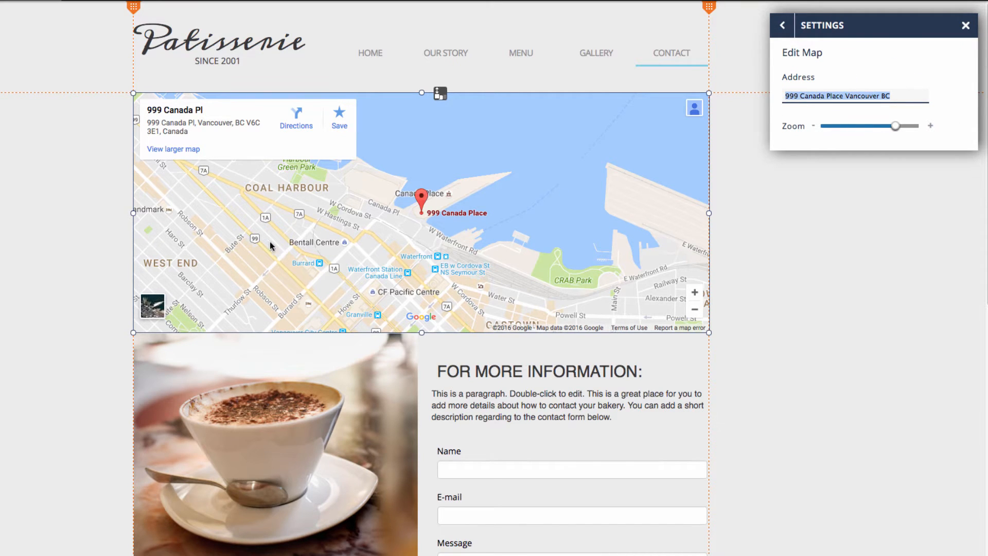
pyautogui.moveTo(832, 127)
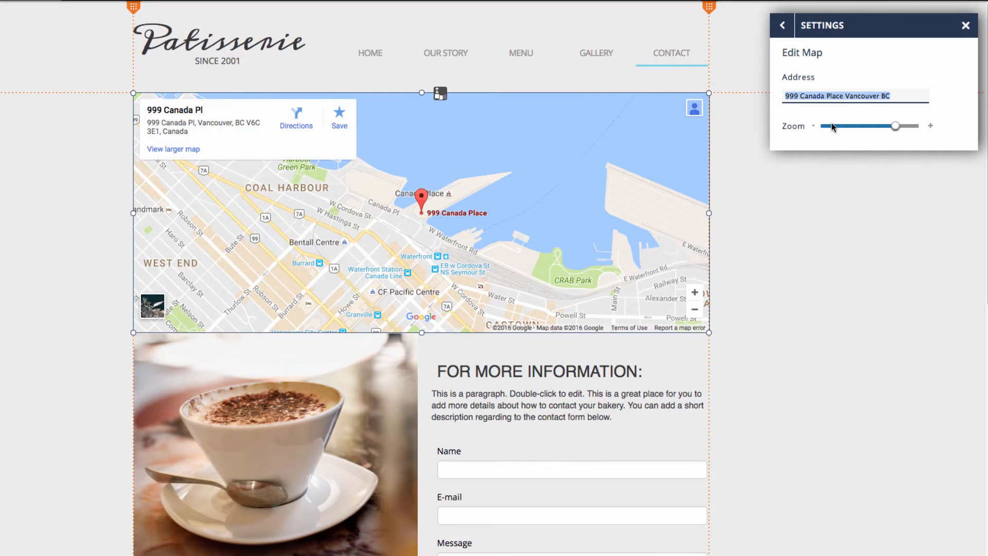
pyautogui.write('3602 Gl')
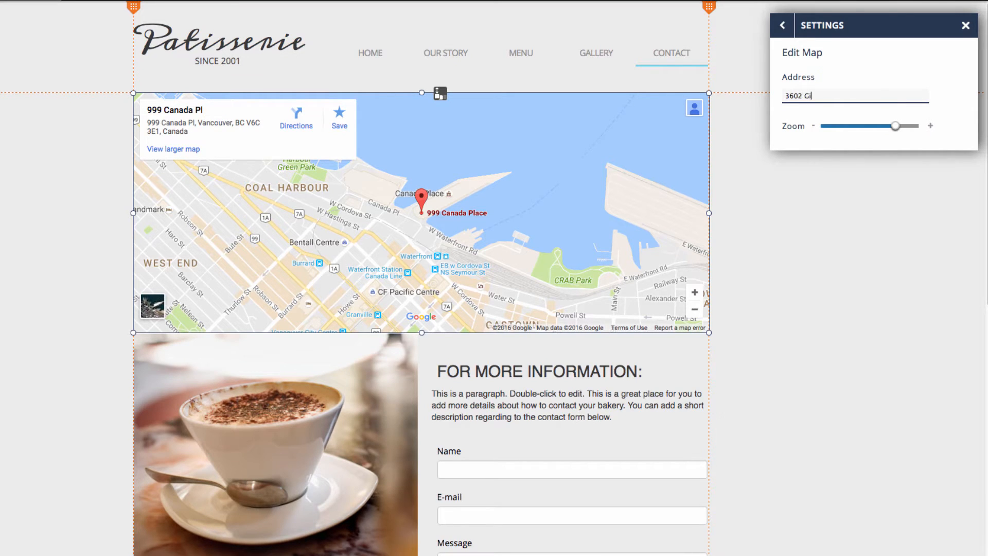
pyautogui.write('lmore Way')
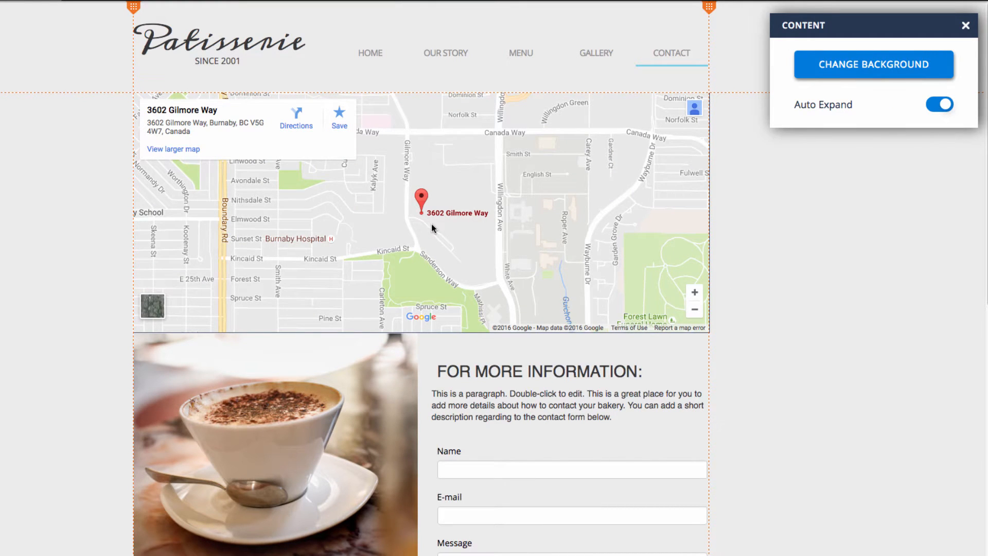
pyautogui.moveTo(435, 241)
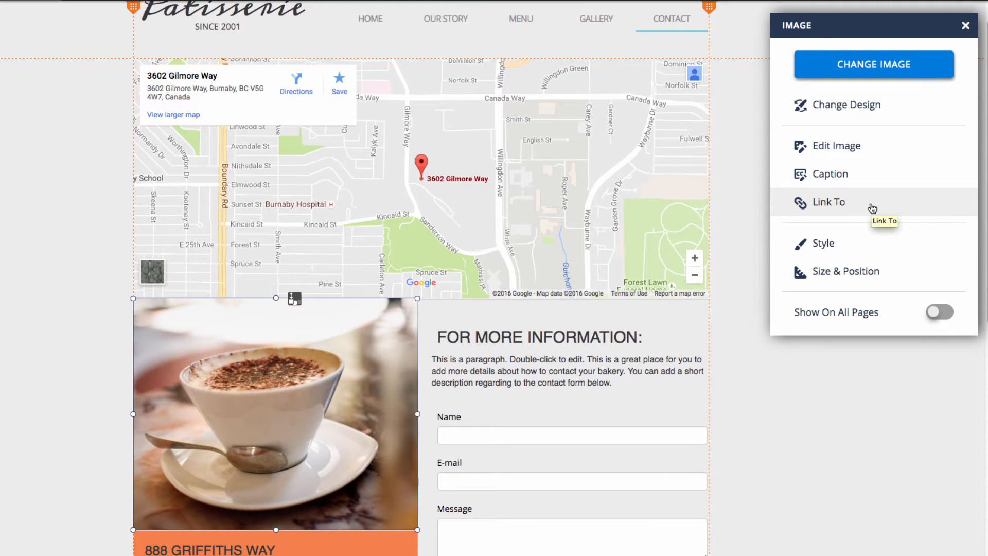
pyautogui.moveTo(579, 401)
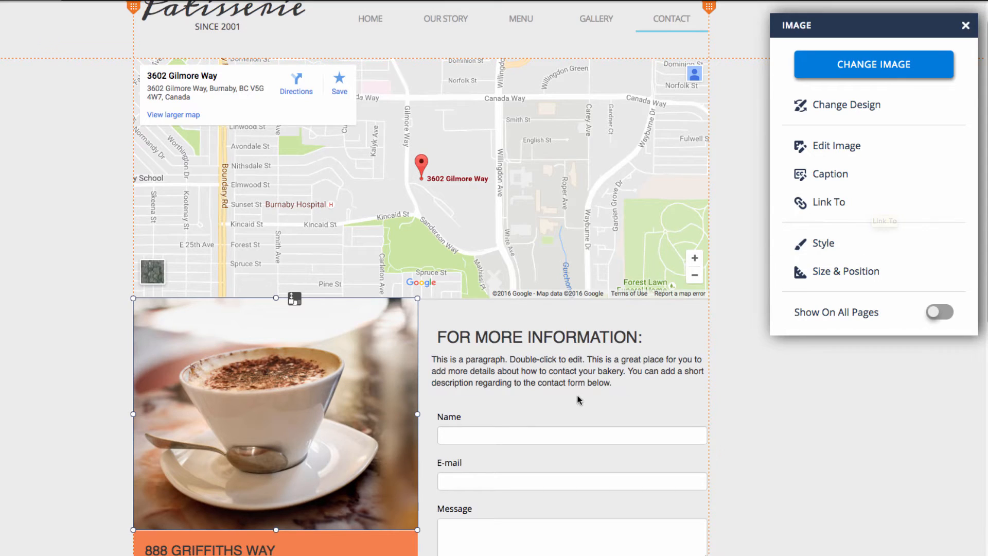
# Apply a different, bolder font to the FOR MORE INFORMATION paragraph text
pyautogui.click(567, 371)
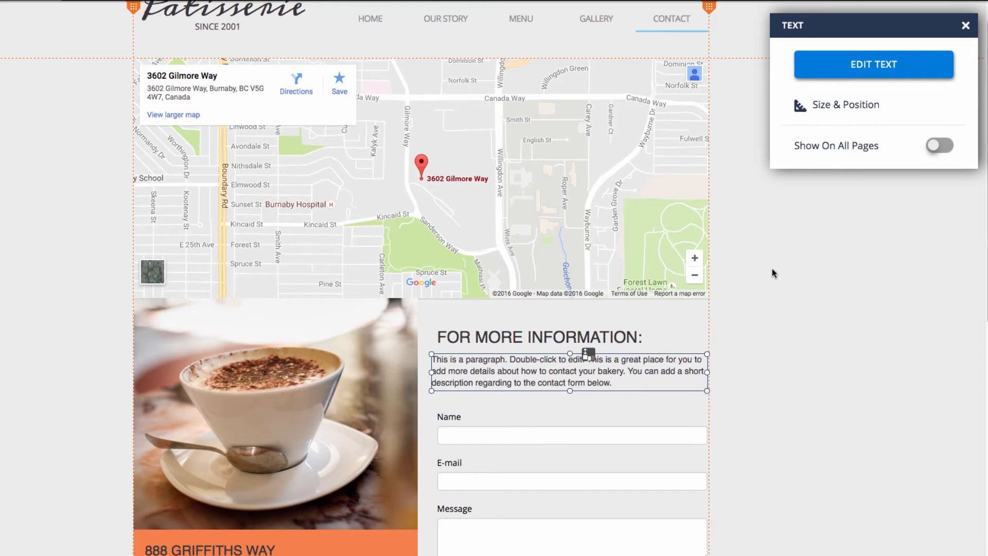
pyautogui.click(873, 64)
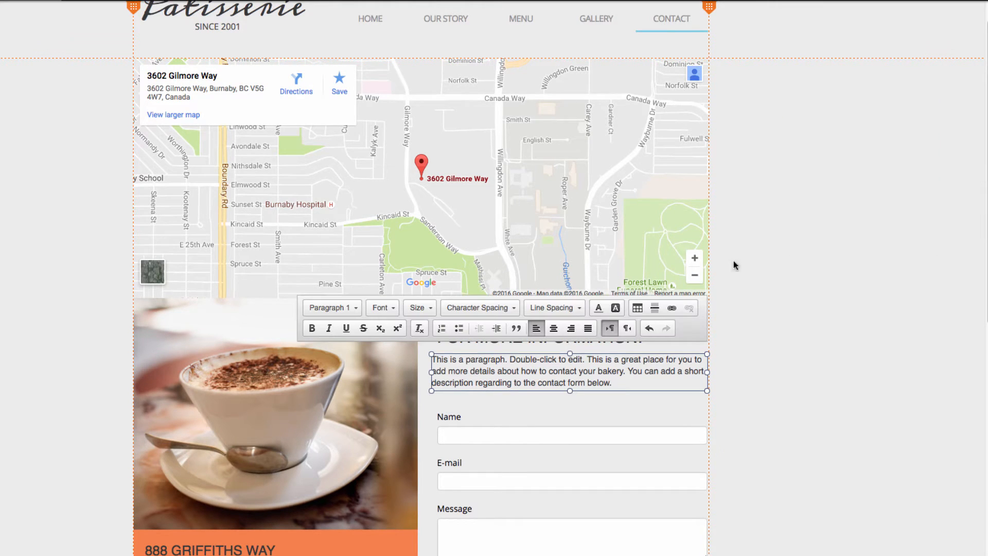
pyautogui.moveTo(441, 331)
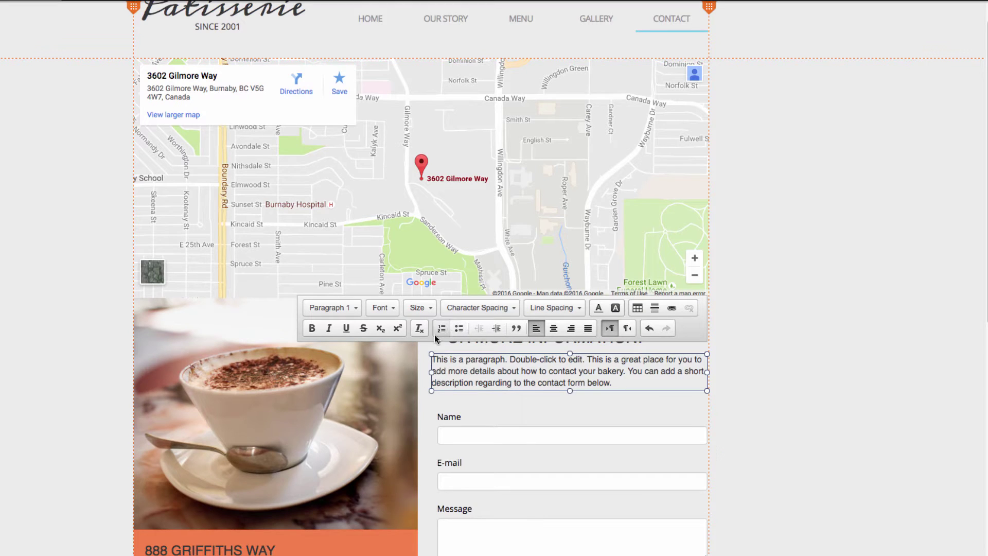
pyautogui.tripleClick(567, 371)
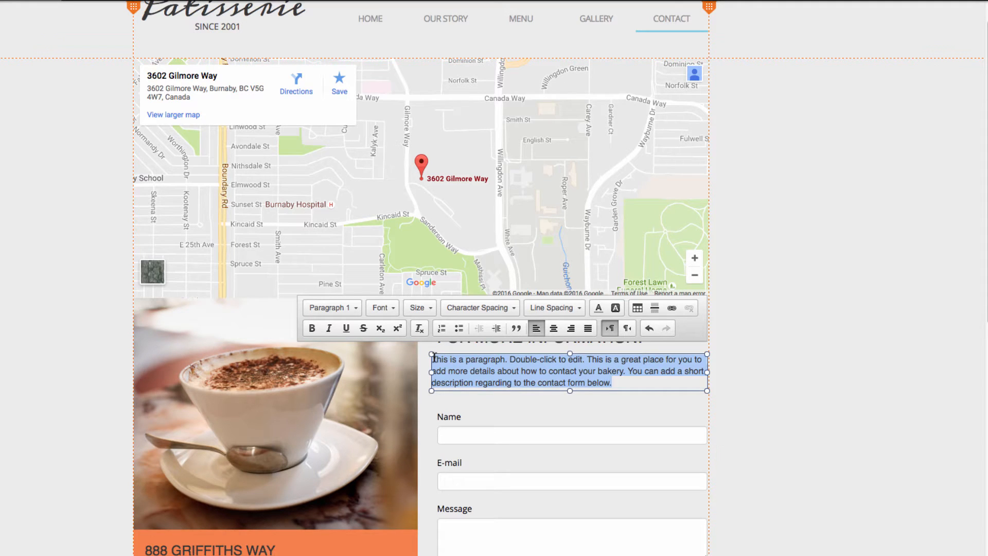
pyautogui.click(380, 308)
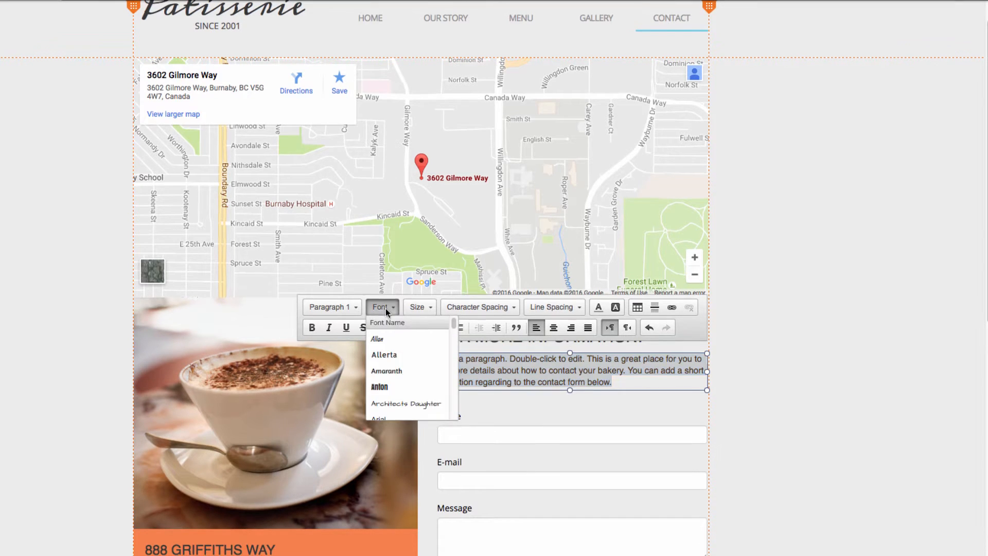
pyautogui.click(565, 376)
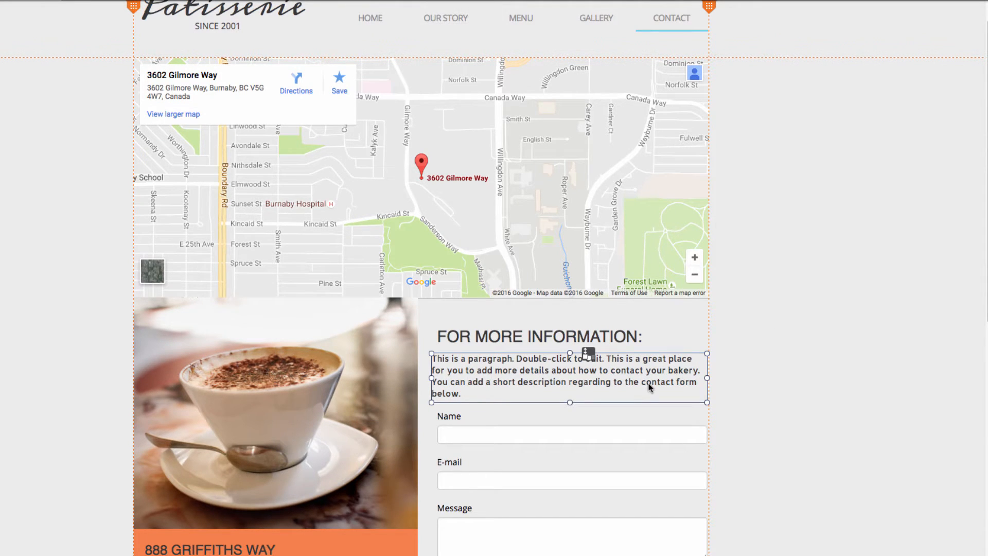
pyautogui.scroll(-3)
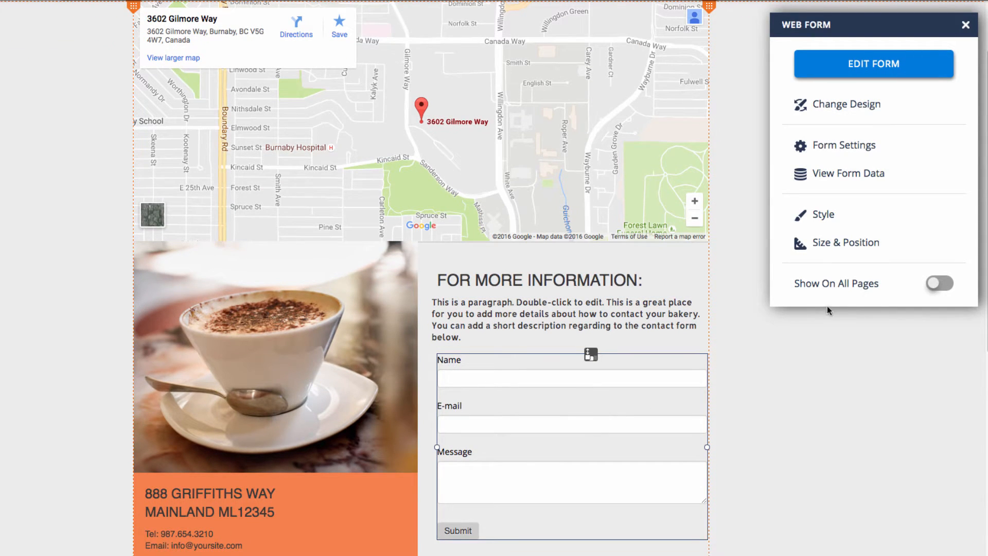
pyautogui.moveTo(873, 64)
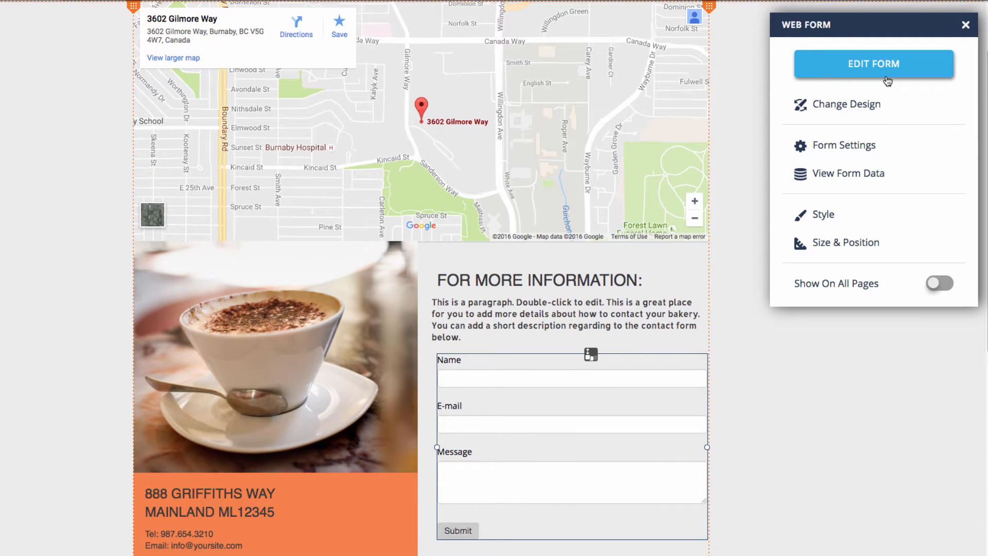
pyautogui.click(873, 64)
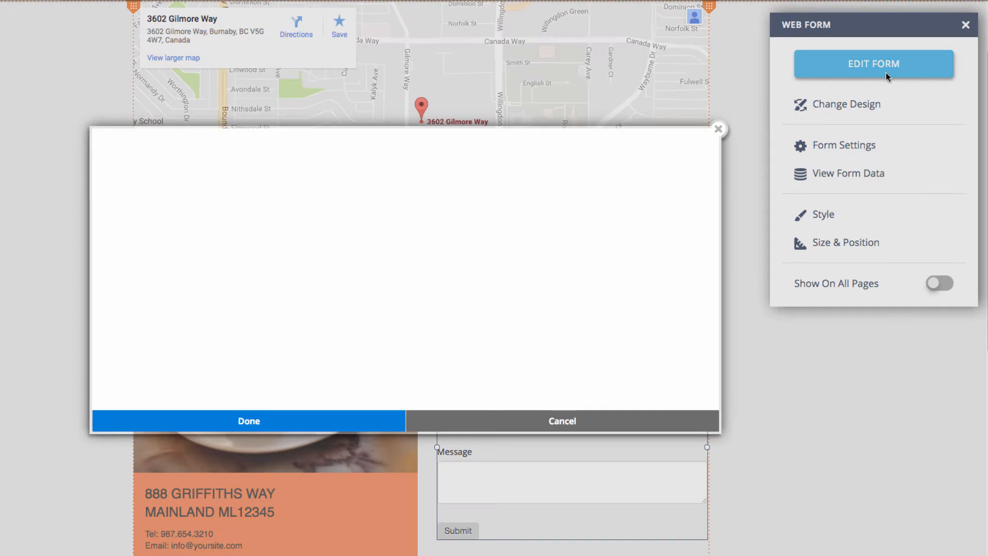
pyautogui.click(873, 63)
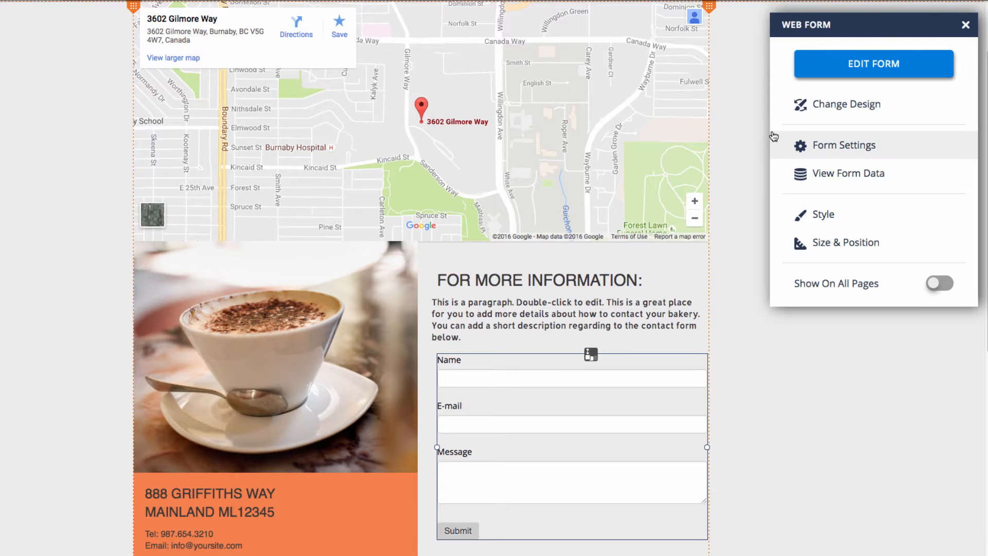
pyautogui.moveTo(814, 110)
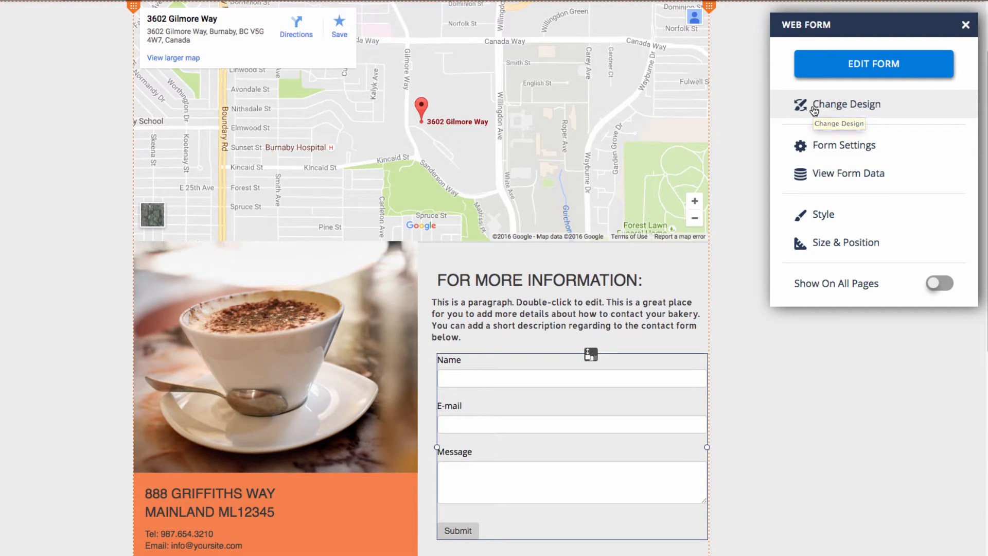
# Delete the coffee-cup image beside the contact form on the CONTACT page
pyautogui.click(275, 357)
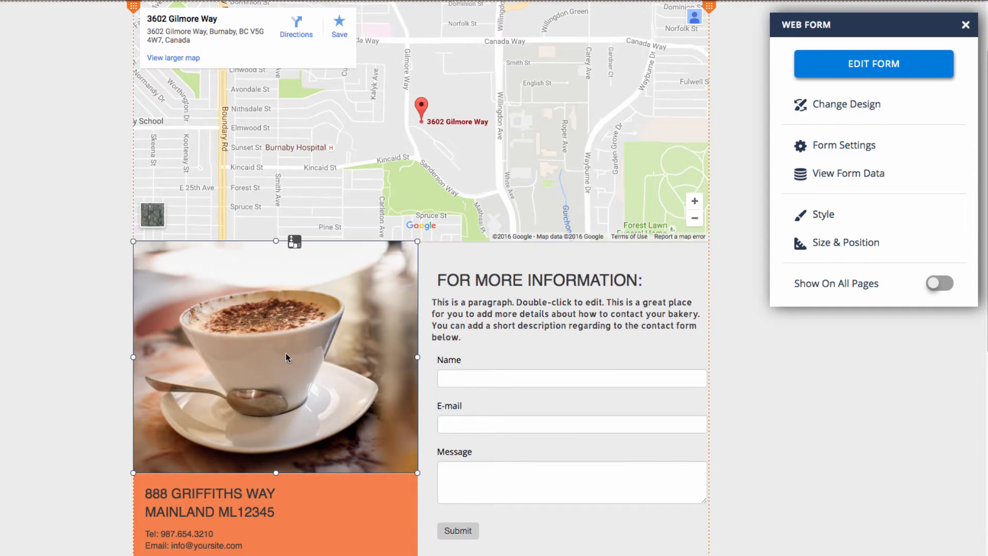
pyautogui.click(276, 356)
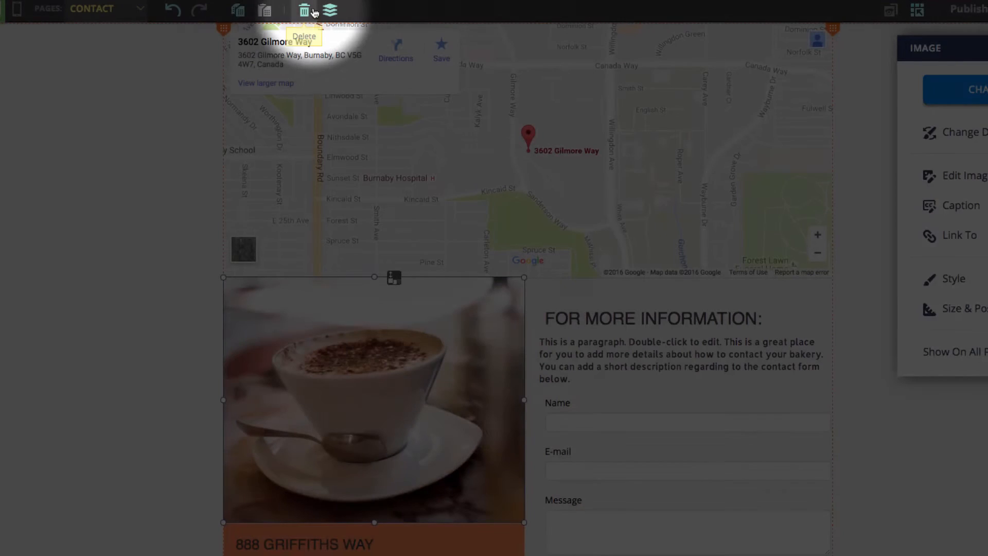
pyautogui.click(304, 10)
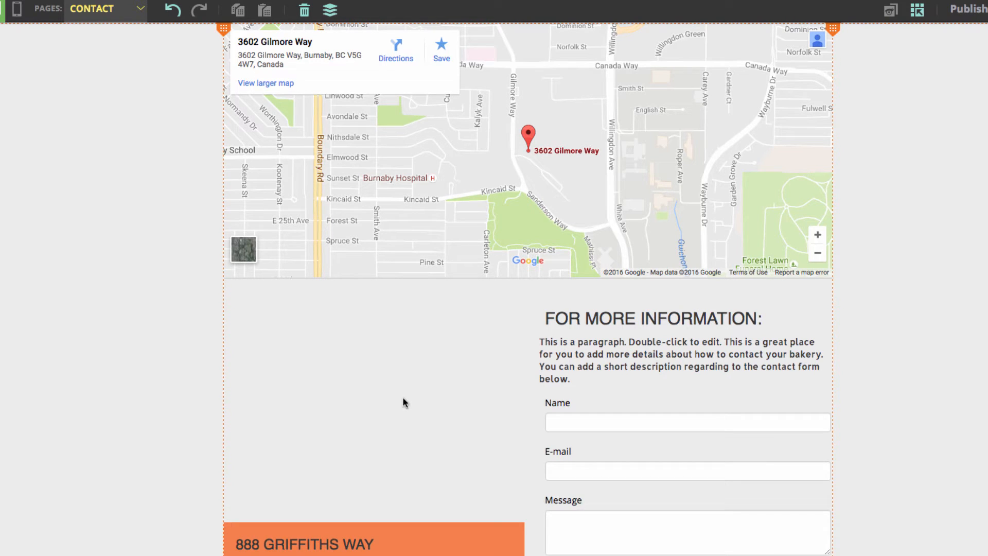
pyautogui.click(36, 11)
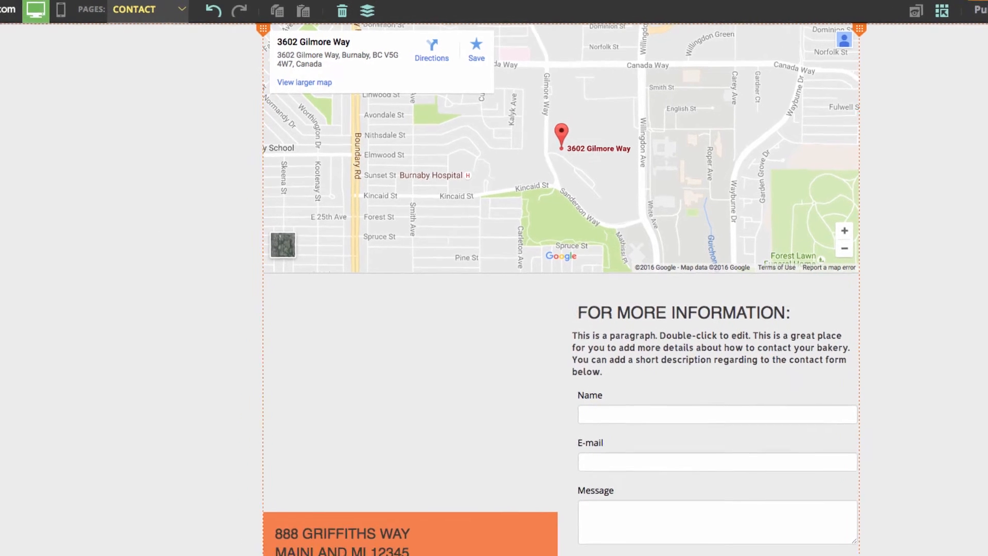
# Add a blank top-level page named CONTACT US from the Pages panel
pyautogui.click(16, 48)
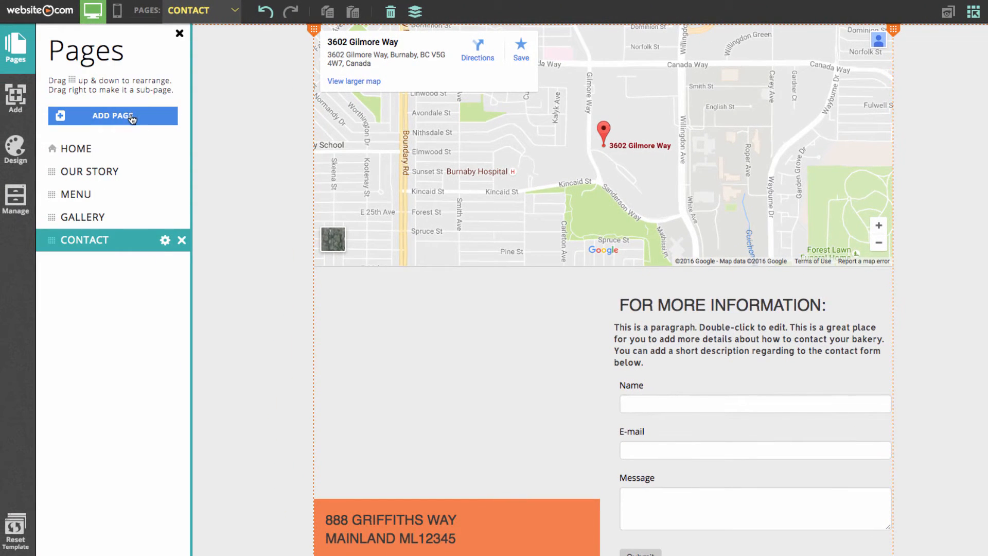
pyautogui.click(113, 116)
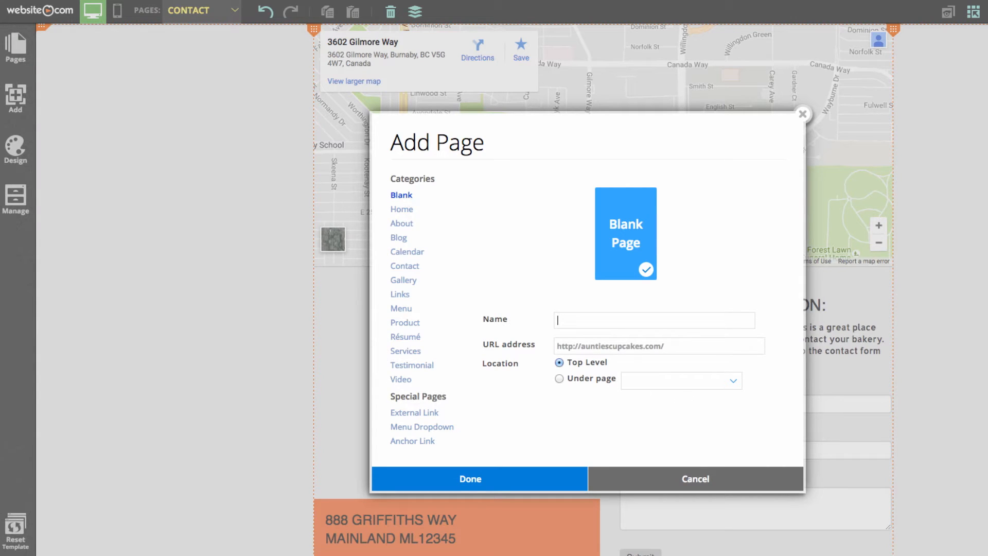
pyautogui.write('co')
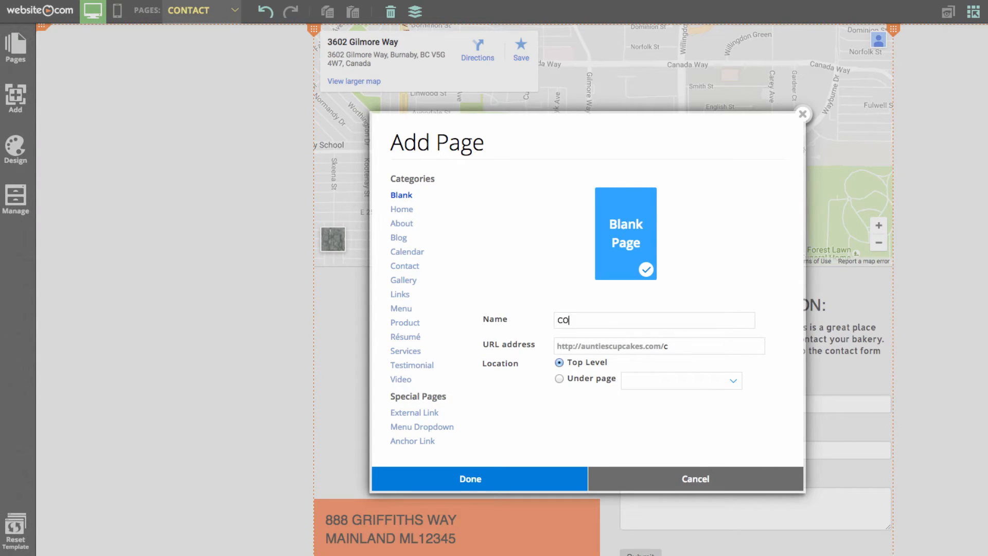
pyautogui.write('CONTACT US')
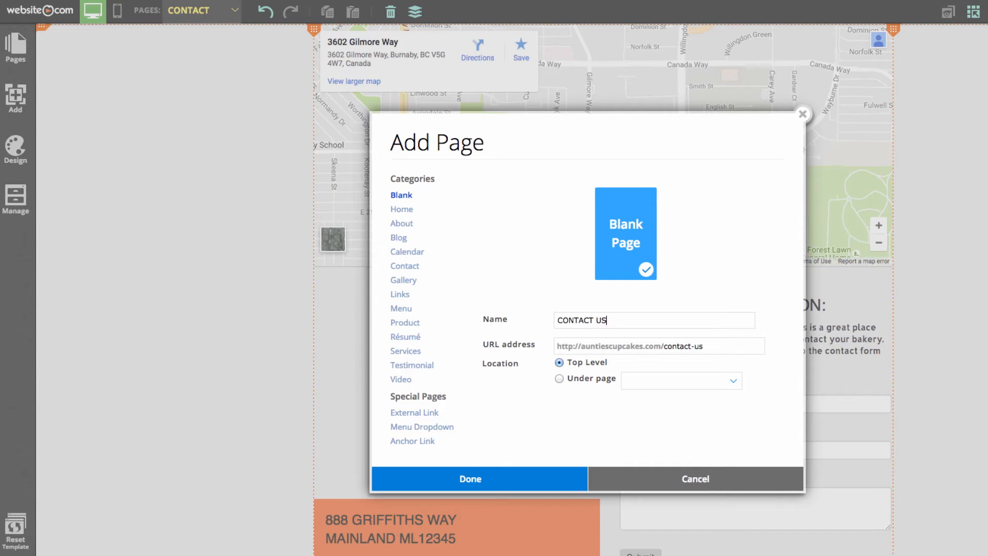
pyautogui.click(469, 478)
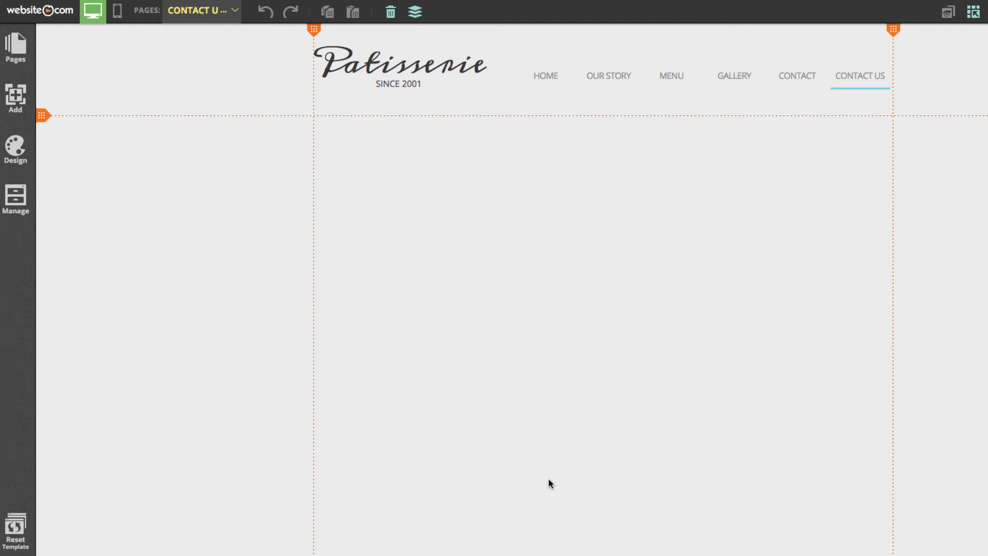
pyautogui.moveTo(515, 475)
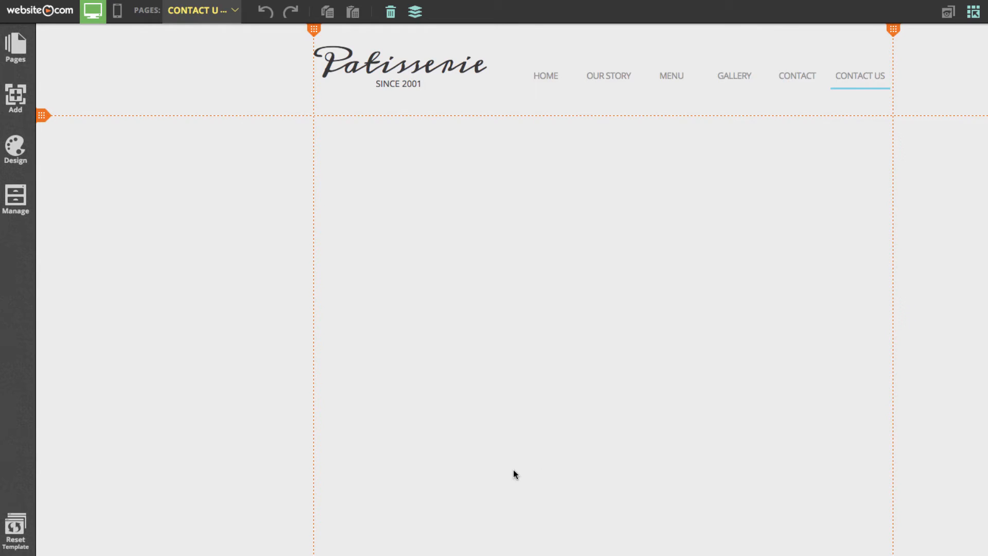
# Drag a heading text element just below the header and open it for editing
pyautogui.click(15, 98)
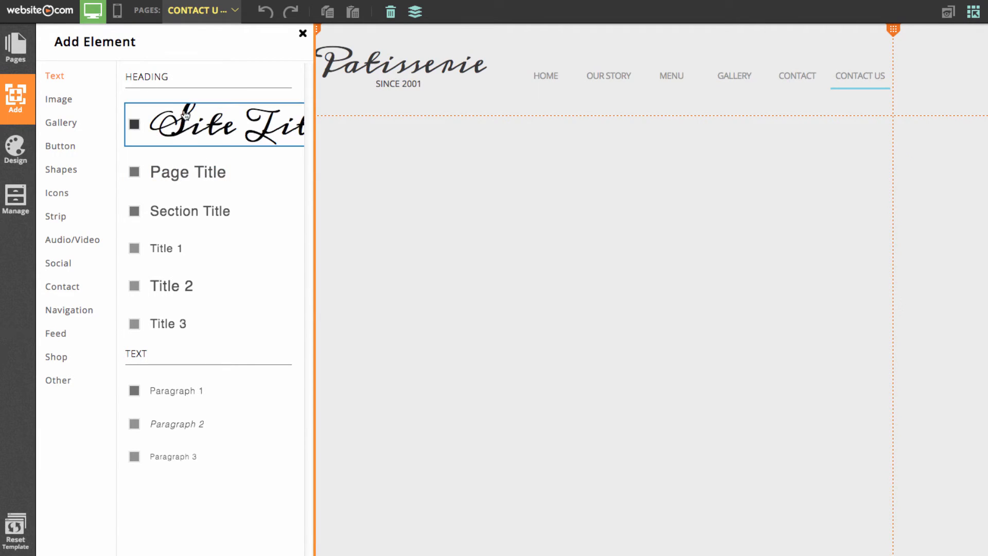
pyautogui.moveTo(228, 150)
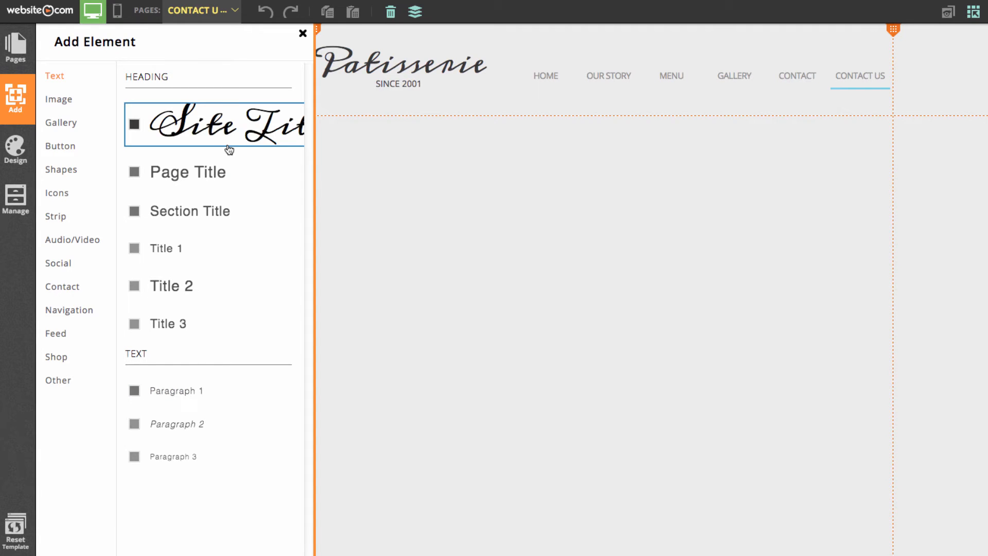
pyautogui.click(188, 172)
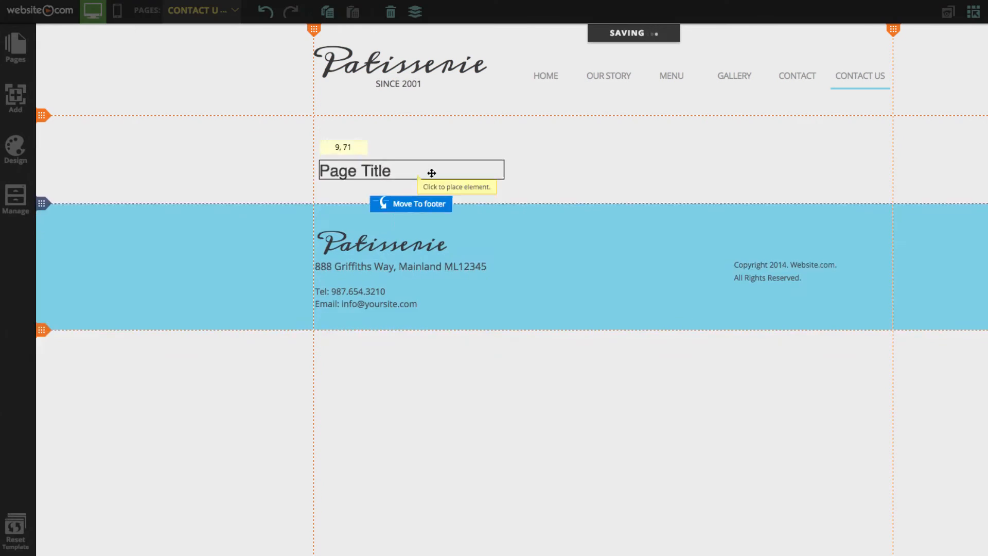
pyautogui.moveTo(410, 171); pyautogui.dragTo(406, 141)
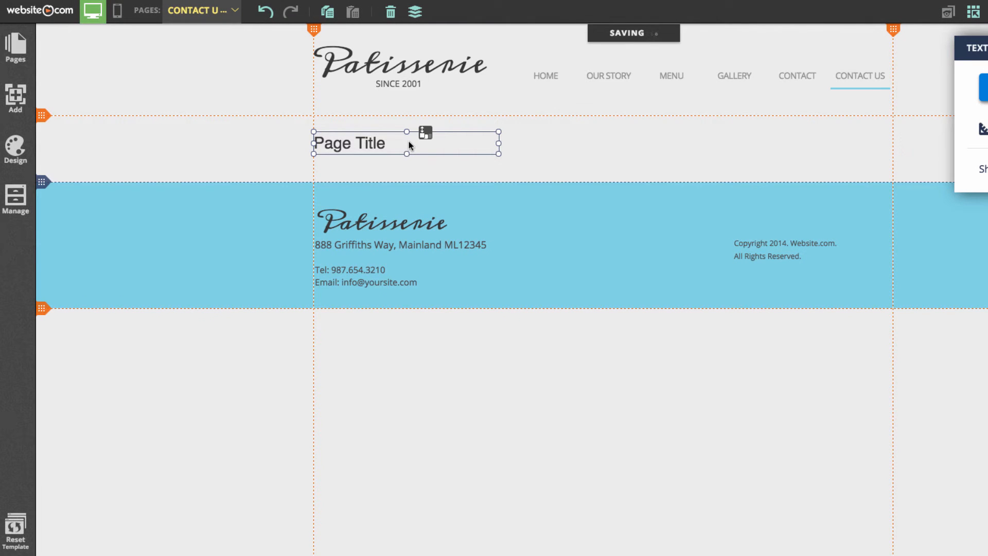
pyautogui.moveTo(692, 133)
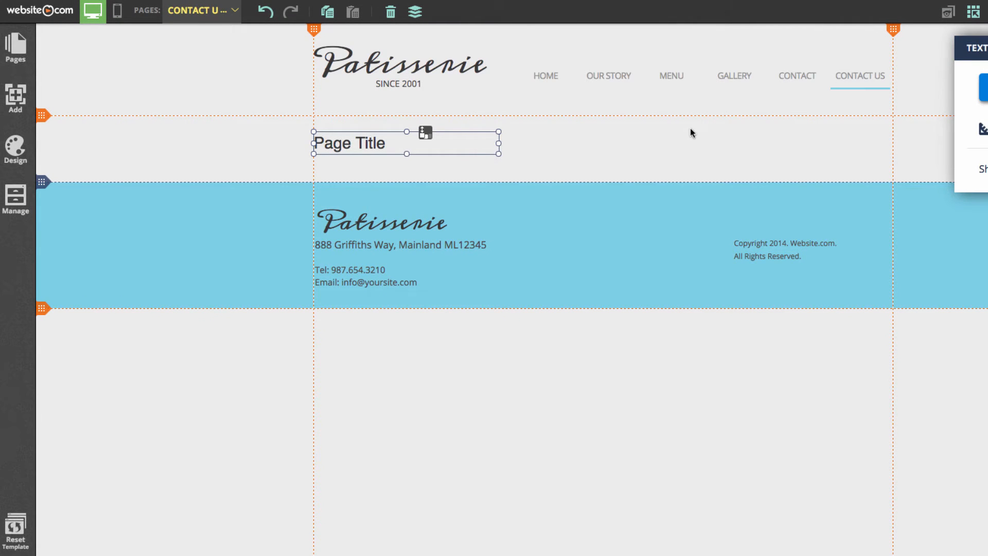
pyautogui.doubleClick(350, 143)
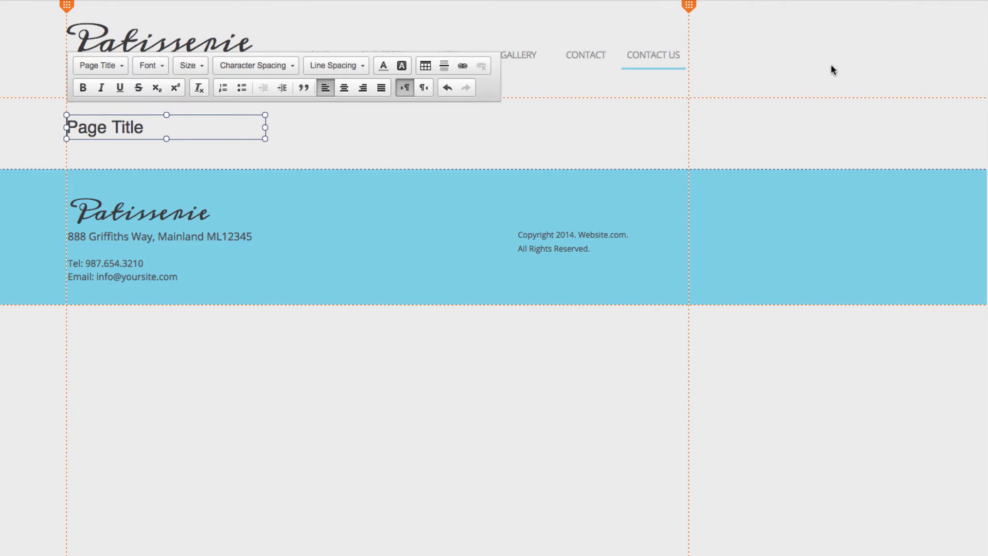
# Retype the heading as 'Contact Us' and apply the large script font style
pyautogui.tripleClick(105, 127)
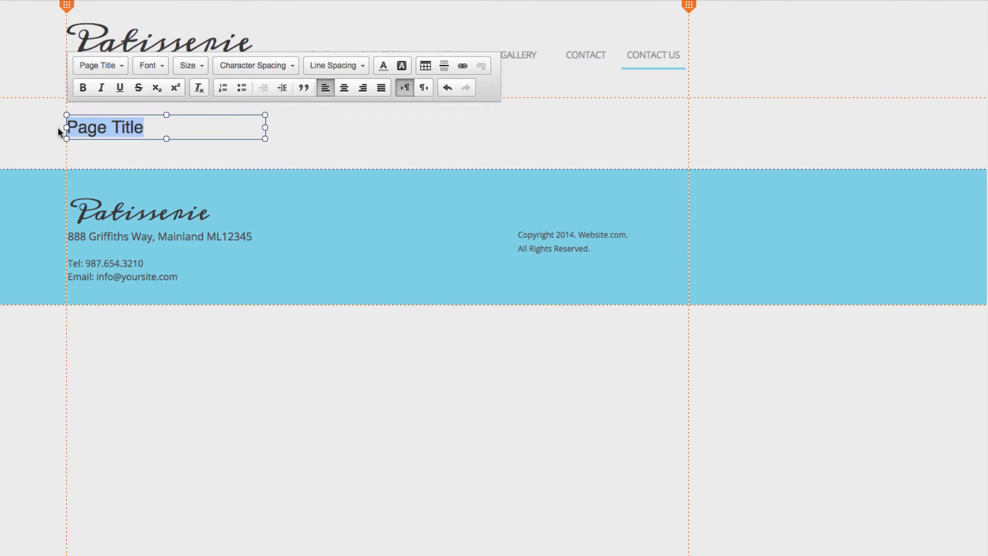
pyautogui.write('Contact Us')
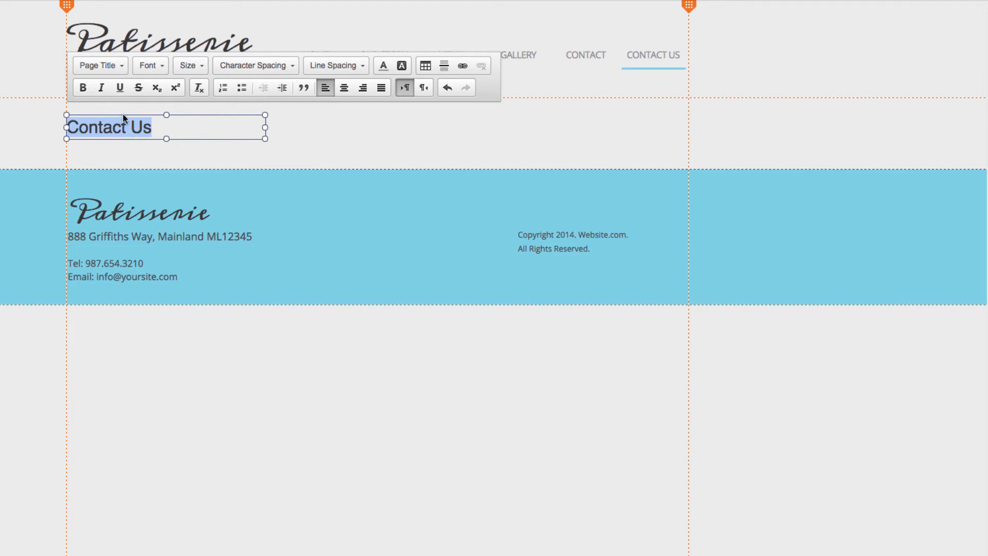
pyautogui.moveTo(116, 72)
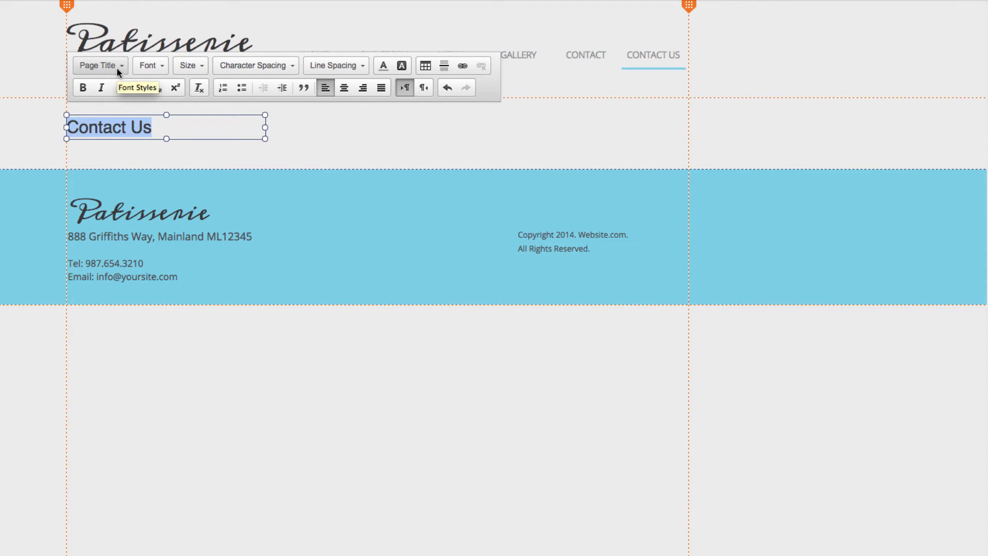
pyautogui.click(98, 64)
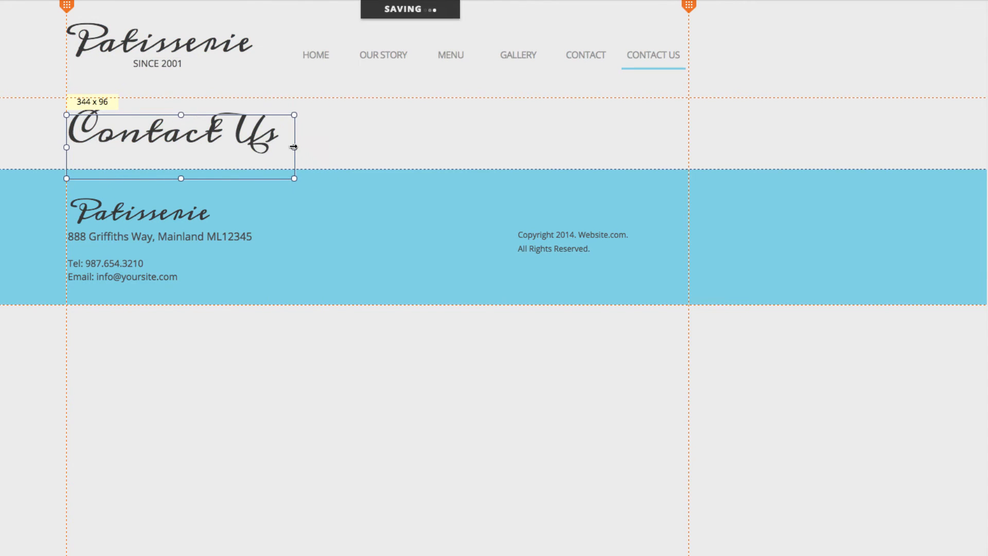
pyautogui.click(180, 130)
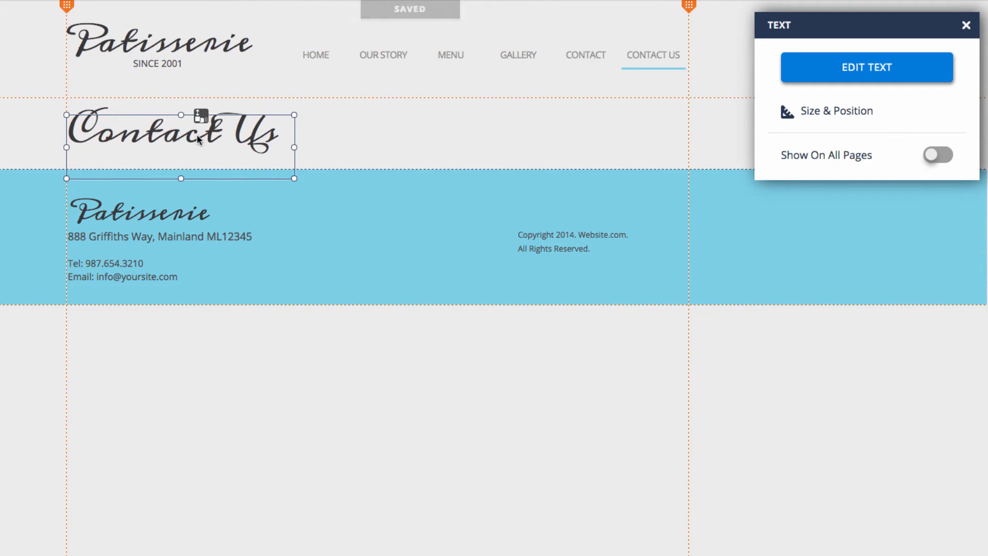
pyautogui.moveTo(185, 138)
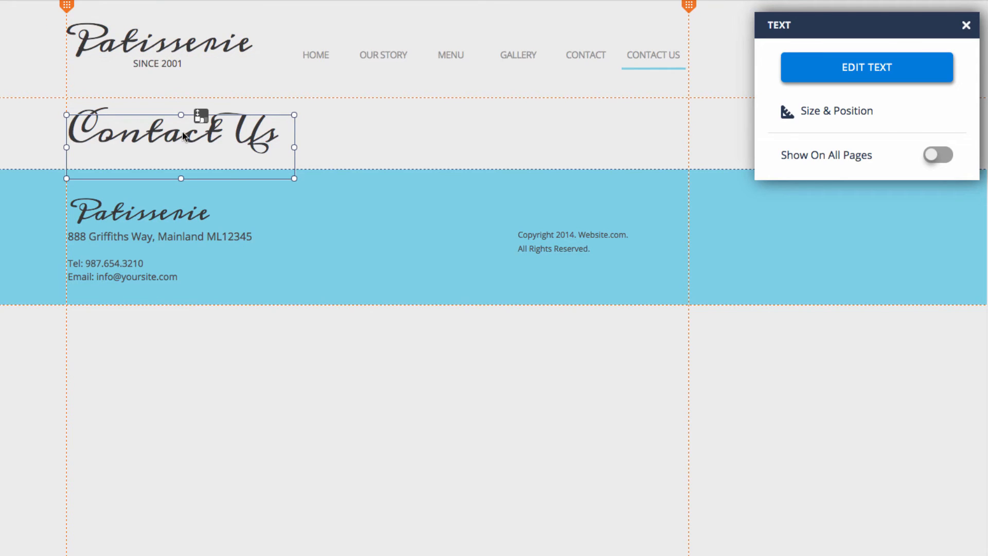
pyautogui.moveTo(208, 147)
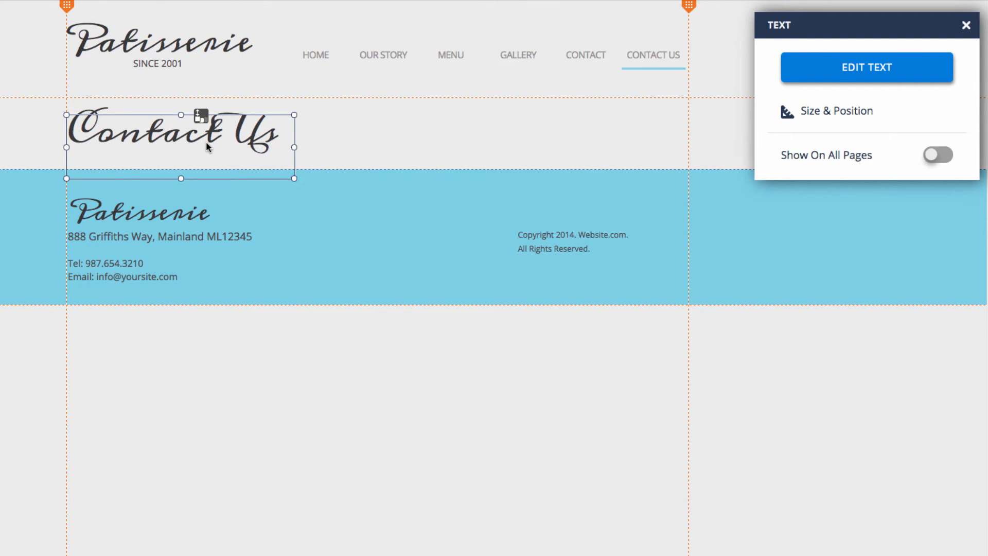
# Browse the image elements available in the Add panel
pyautogui.click(19, 101)
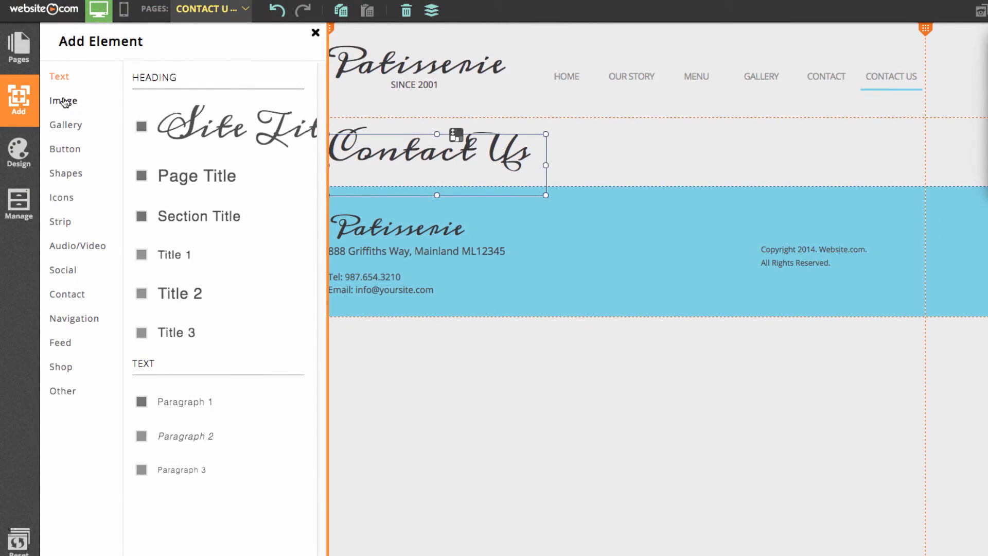
pyautogui.click(62, 100)
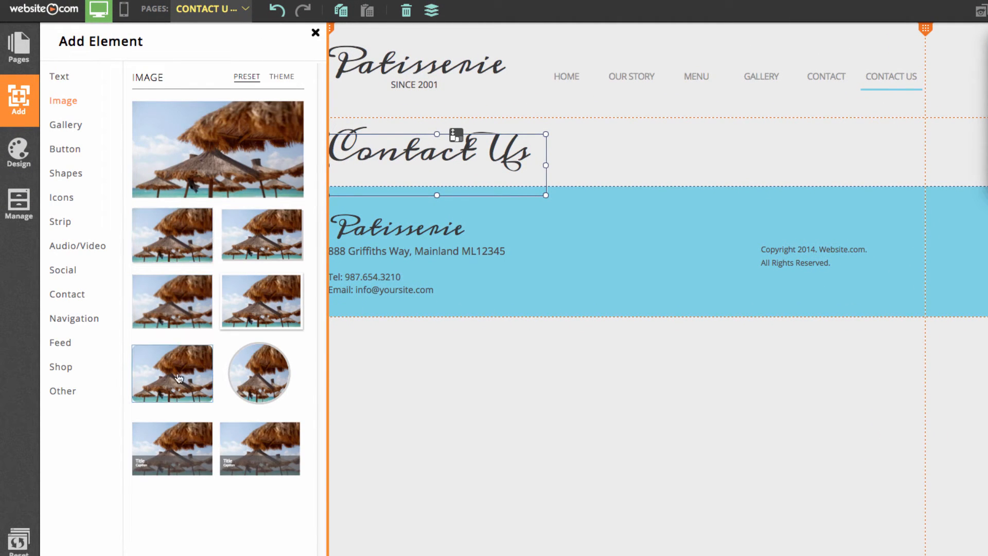
pyautogui.moveTo(203, 172)
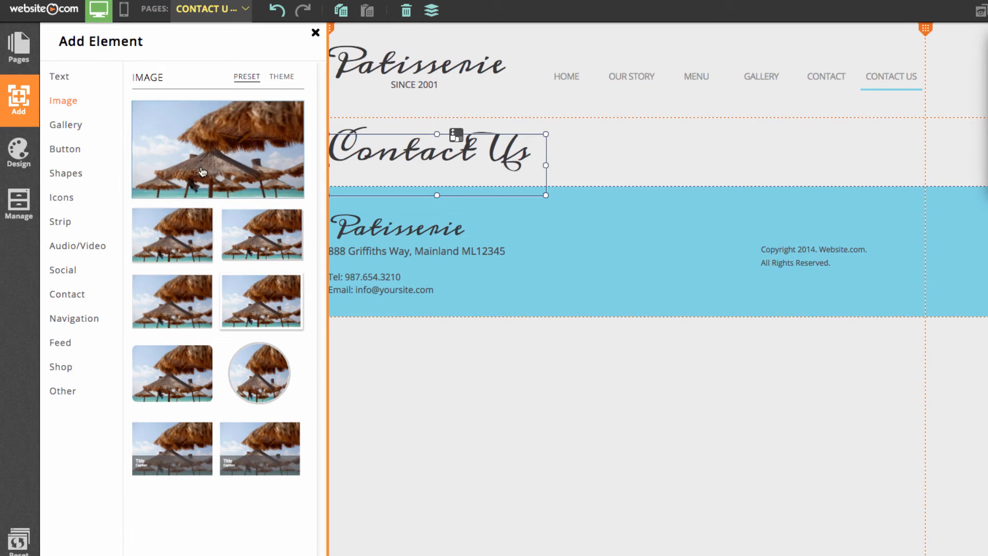
pyautogui.moveTo(252, 252)
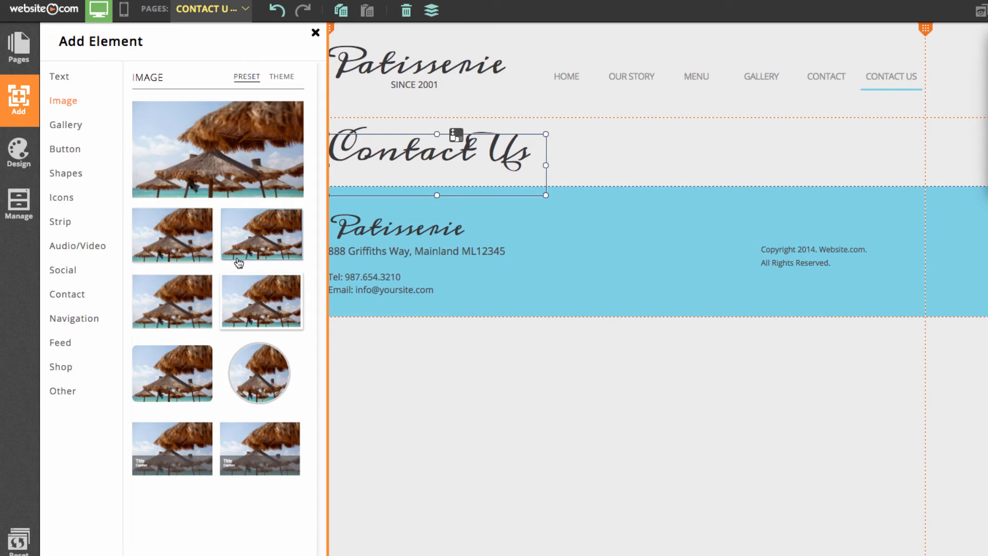
pyautogui.moveTo(161, 453)
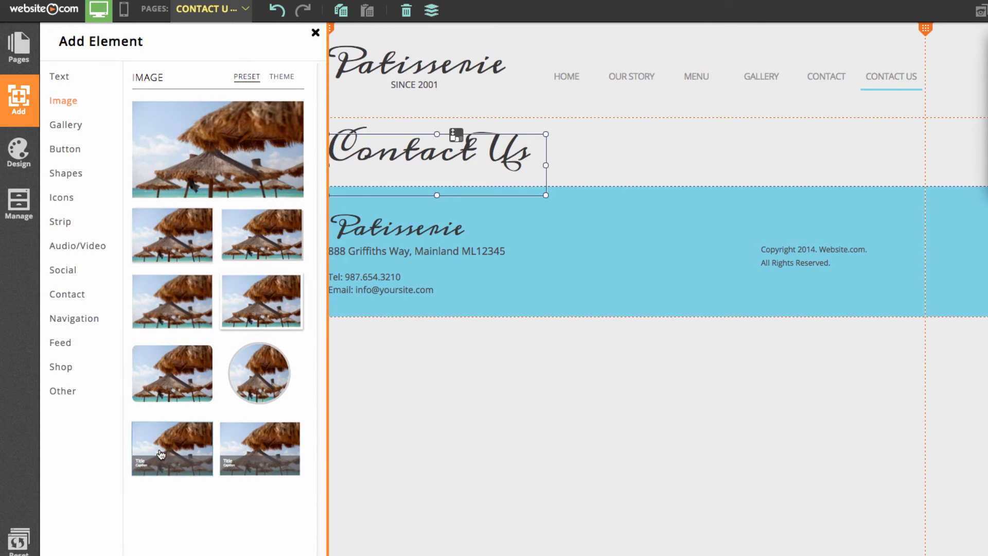
pyautogui.moveTo(219, 132)
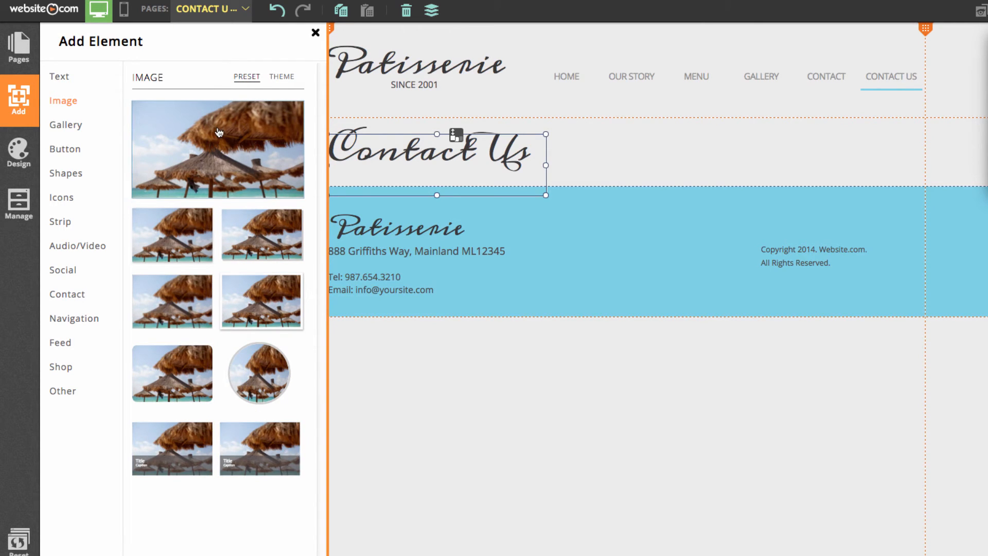
pyautogui.moveTo(213, 144)
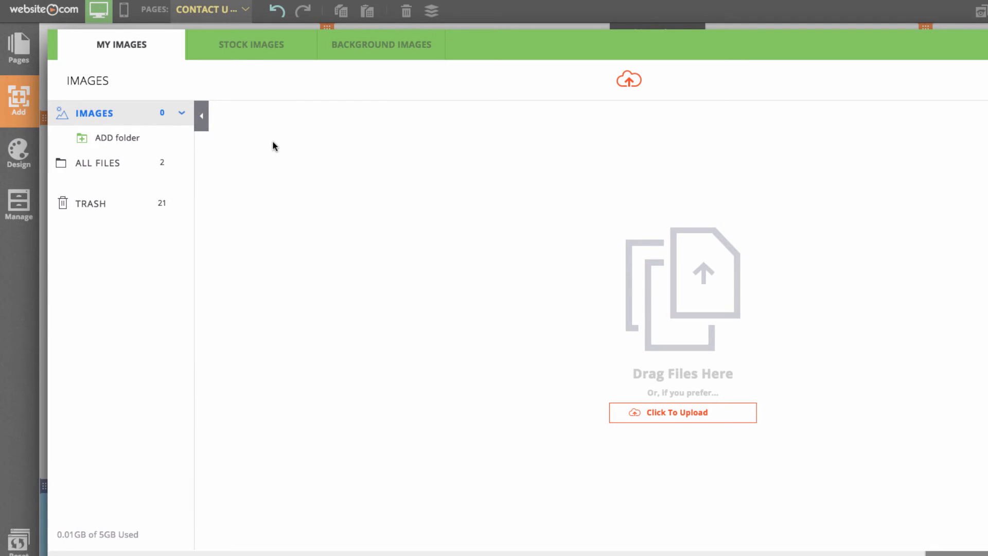
pyautogui.moveTo(346, 137)
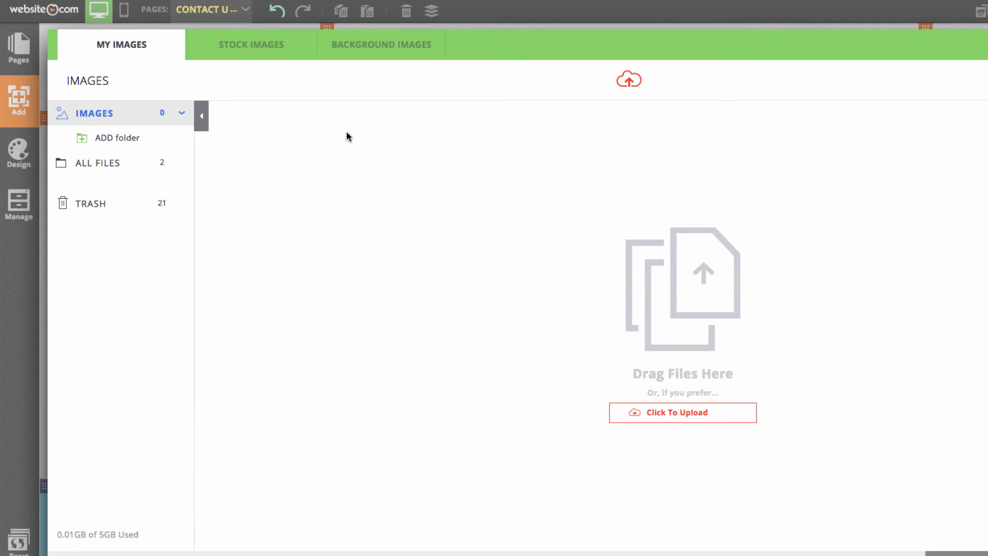
# Pick the coffee-cup photo from the Café & Restaurant stock images
pyautogui.click(250, 44)
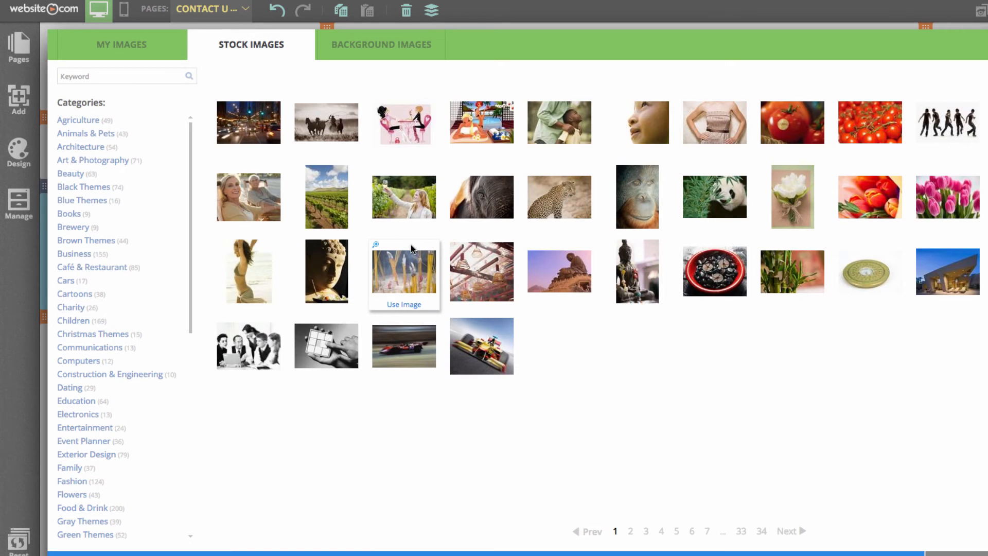
pyautogui.moveTo(93, 267)
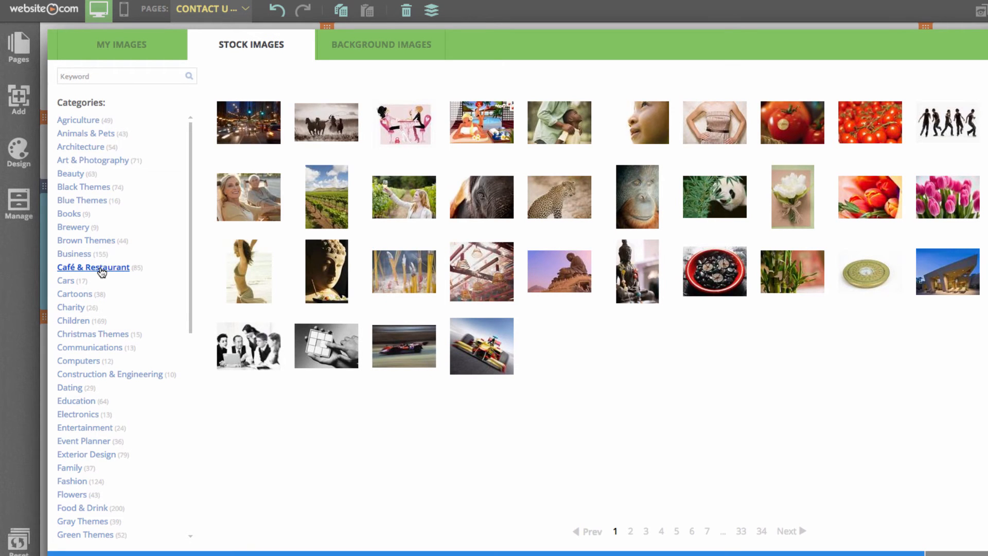
pyautogui.click(93, 267)
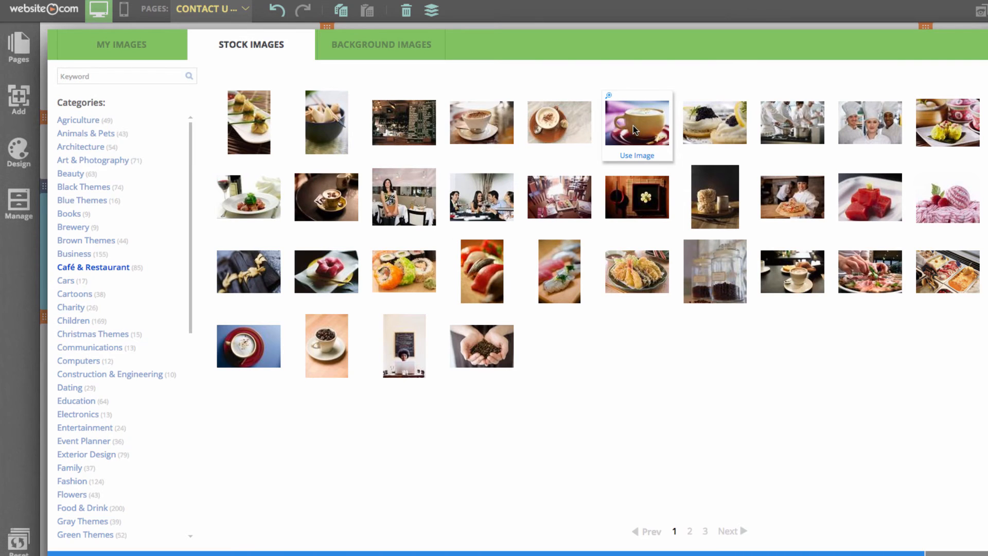
pyautogui.click(637, 155)
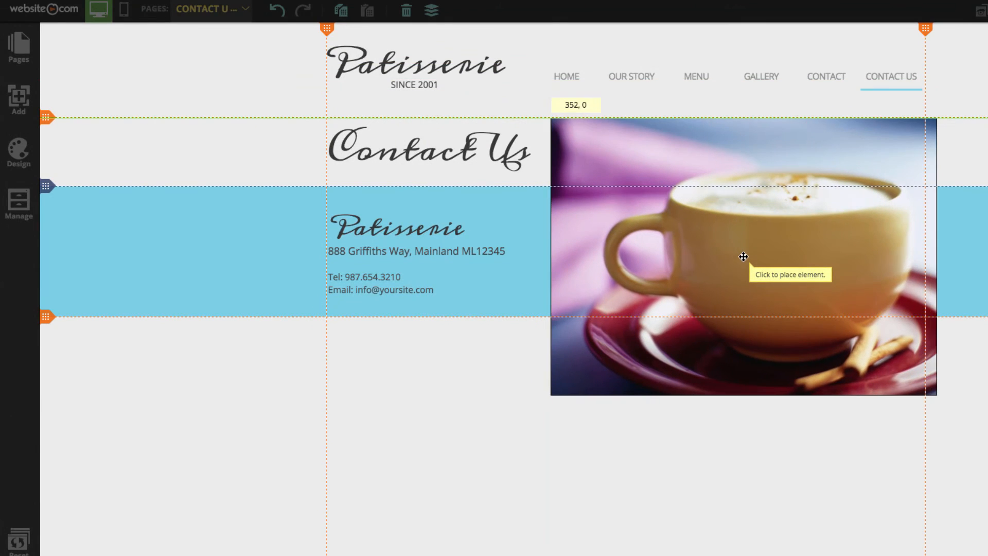
# Drop the coffee-cup photo onto the page beneath the Contact Us title
pyautogui.click(742, 256)
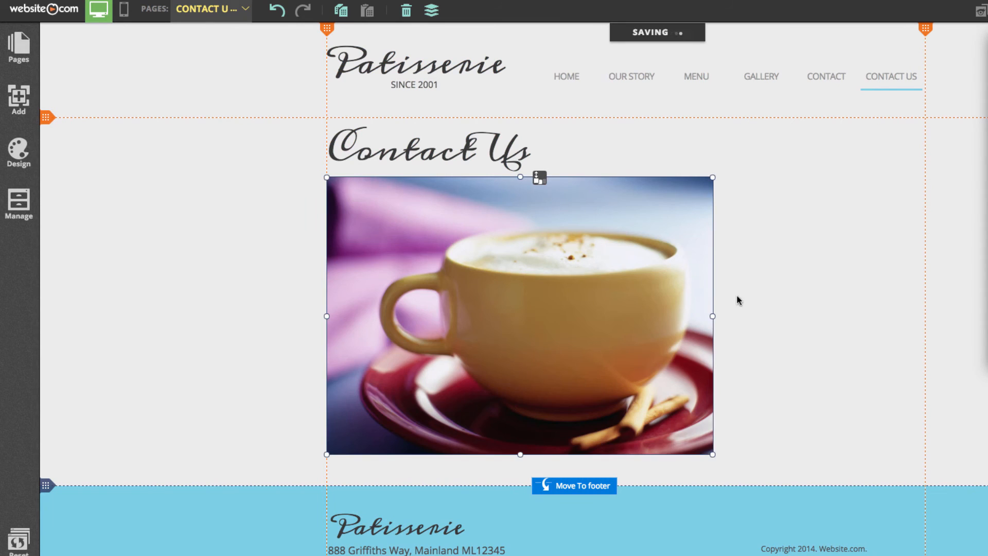
pyautogui.moveTo(722, 451)
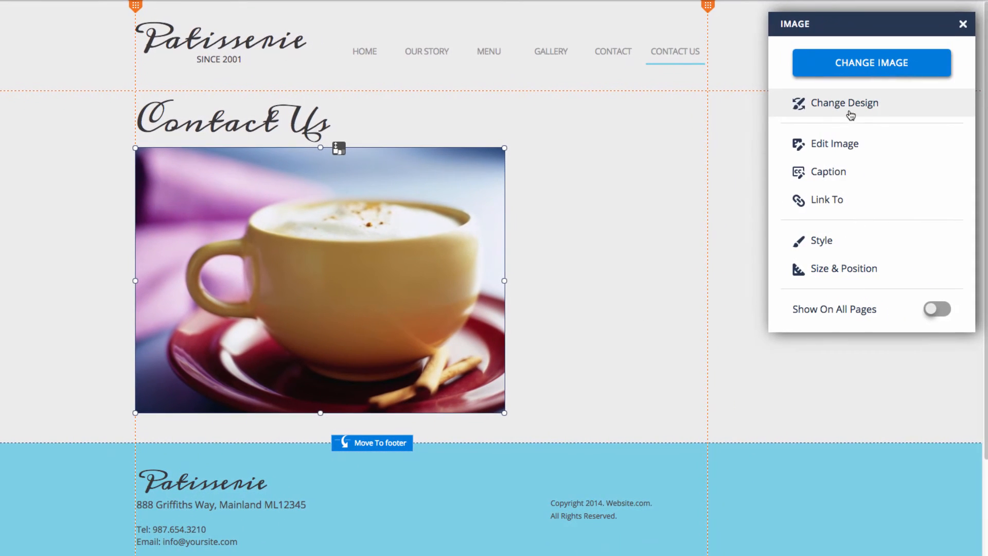
pyautogui.moveTo(847, 148)
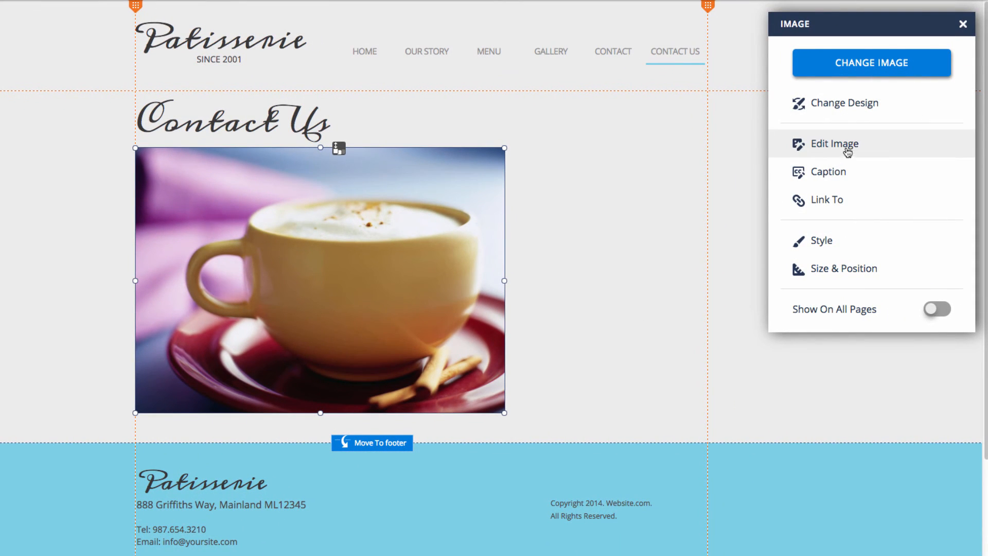
pyautogui.moveTo(841, 103)
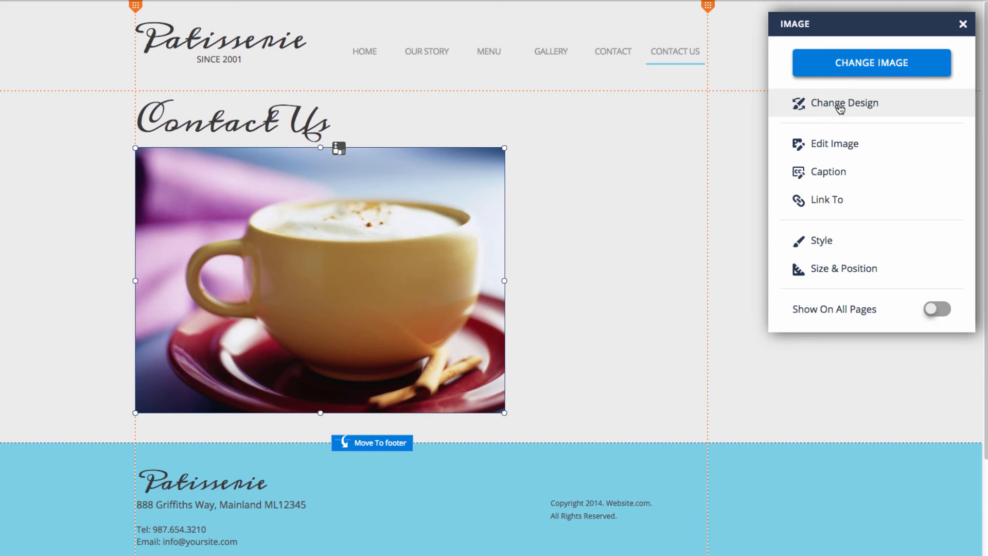
pyautogui.moveTo(858, 158)
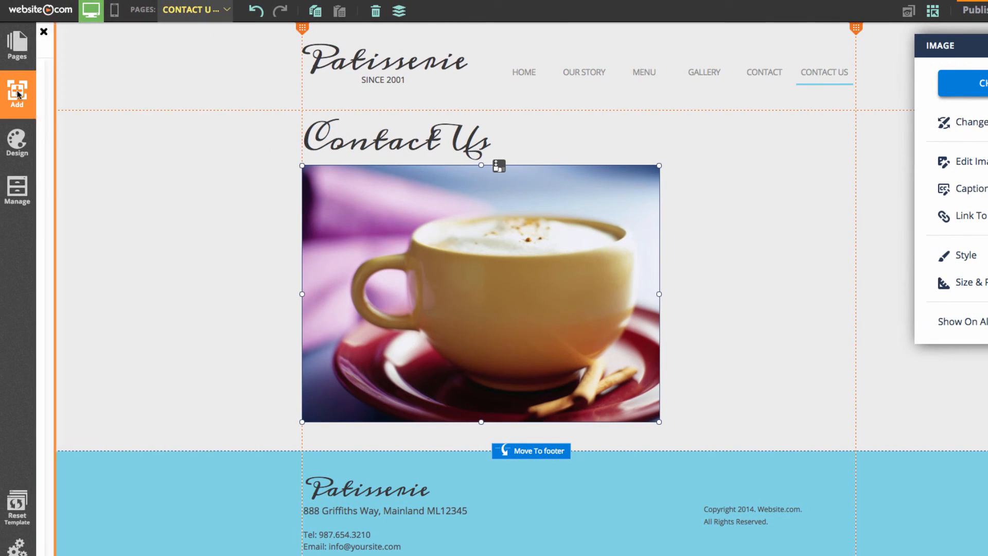
# Choose the orange CONTACT US TODAY! preset from the Add panel's button designs
pyautogui.click(17, 95)
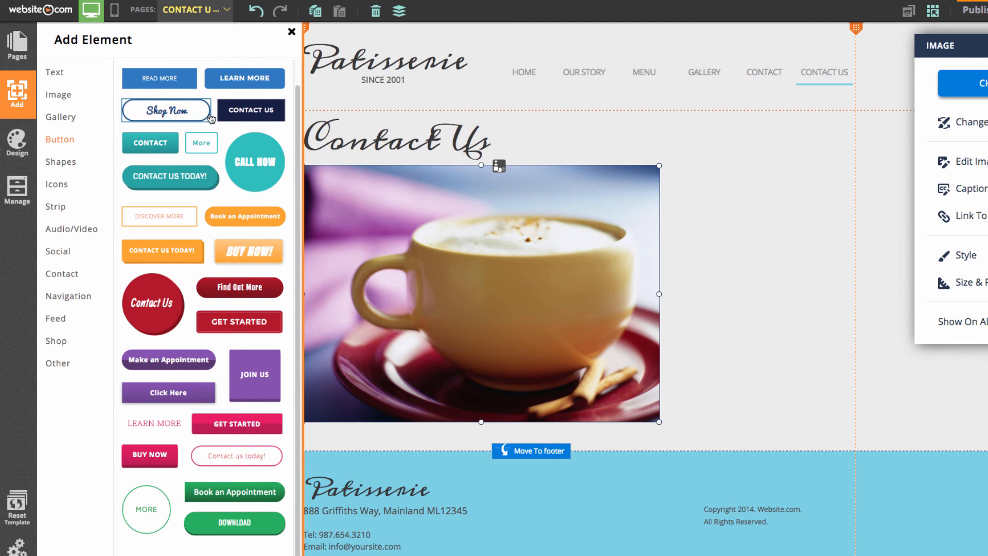
pyautogui.click(60, 140)
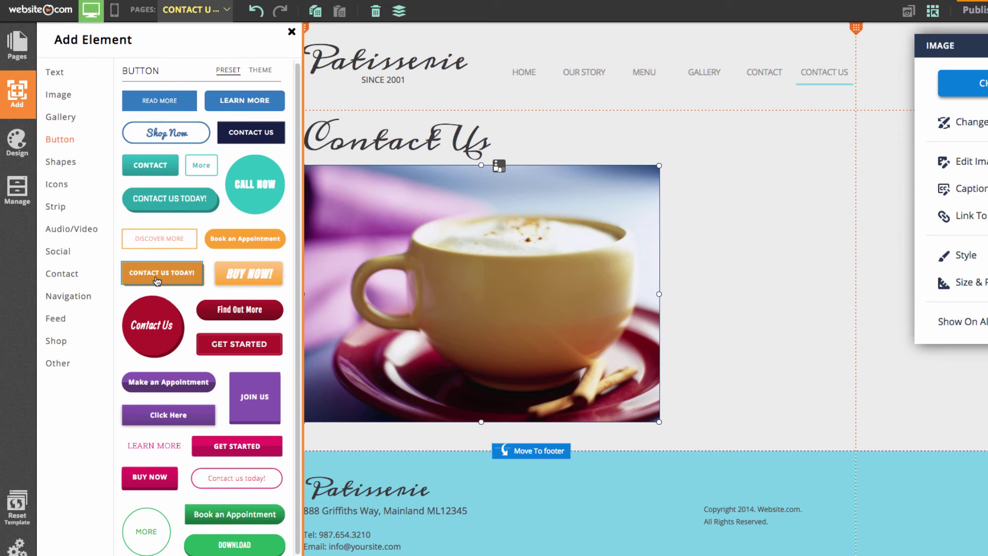
pyautogui.click(162, 273)
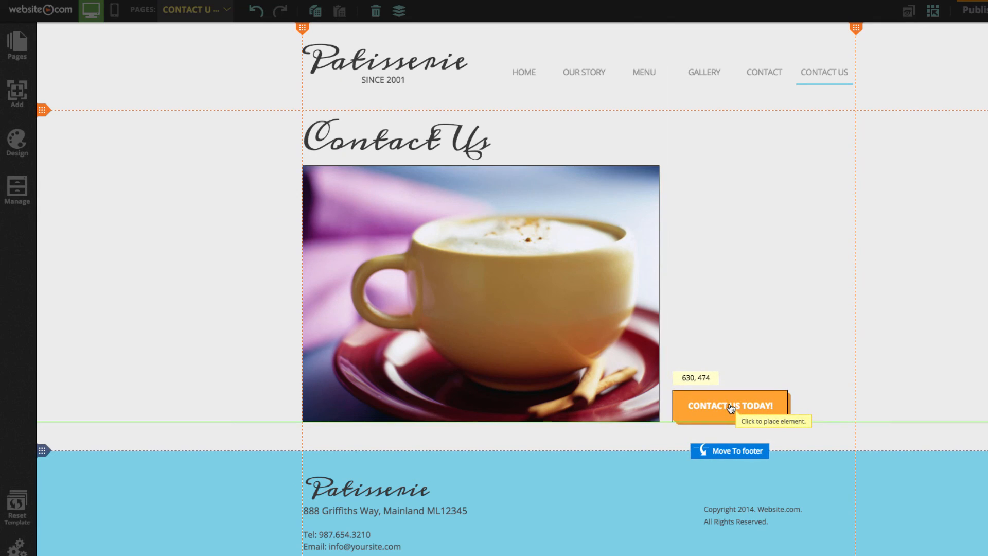
# Place the orange CONTACT US TODAY! button to the lower right of the coffee-cup photo
pyautogui.click(730, 405)
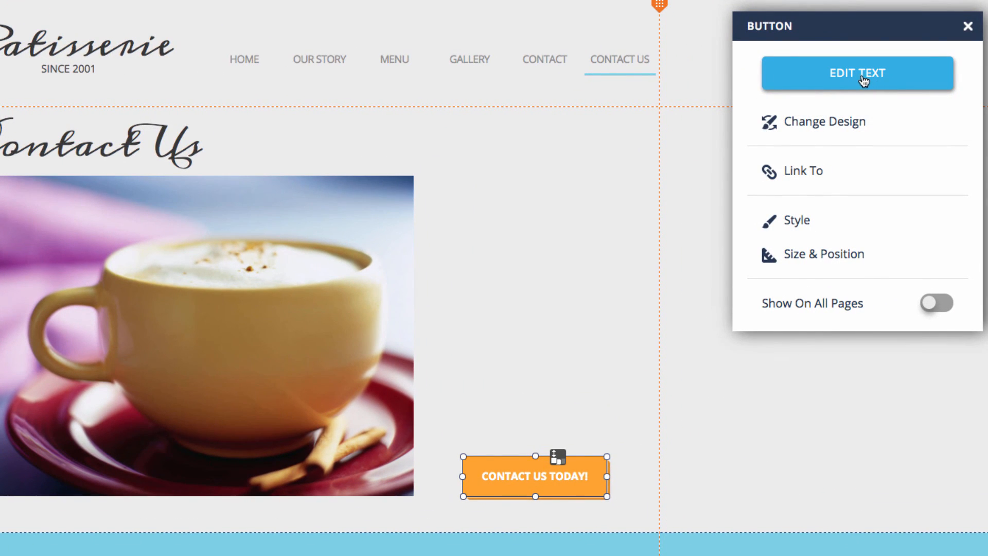
pyautogui.moveTo(826, 122)
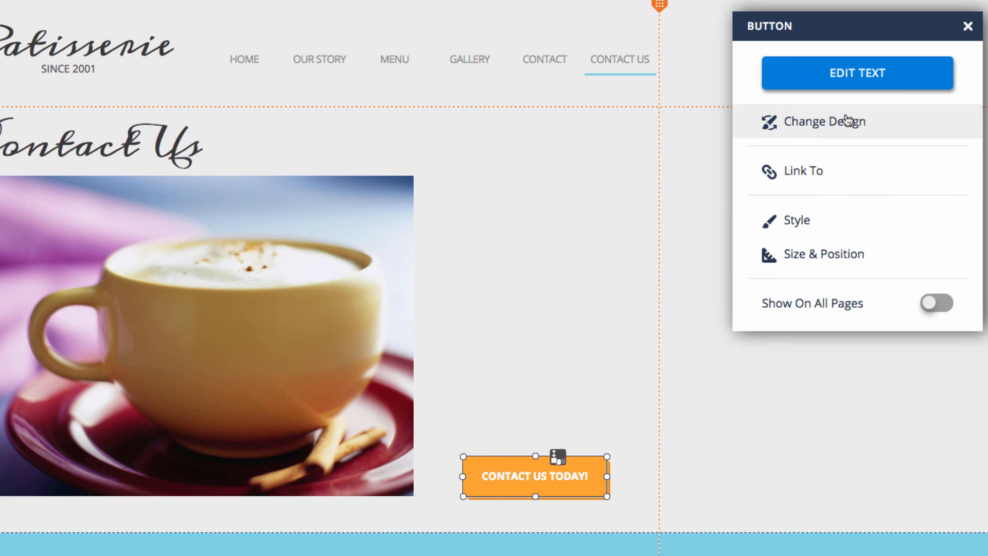
pyautogui.moveTo(832, 171)
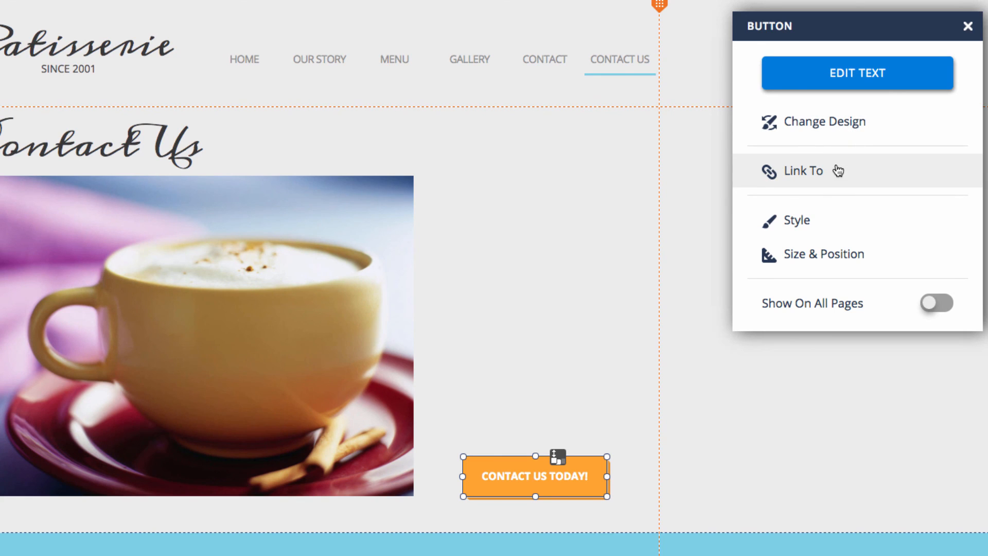
pyautogui.moveTo(822, 254)
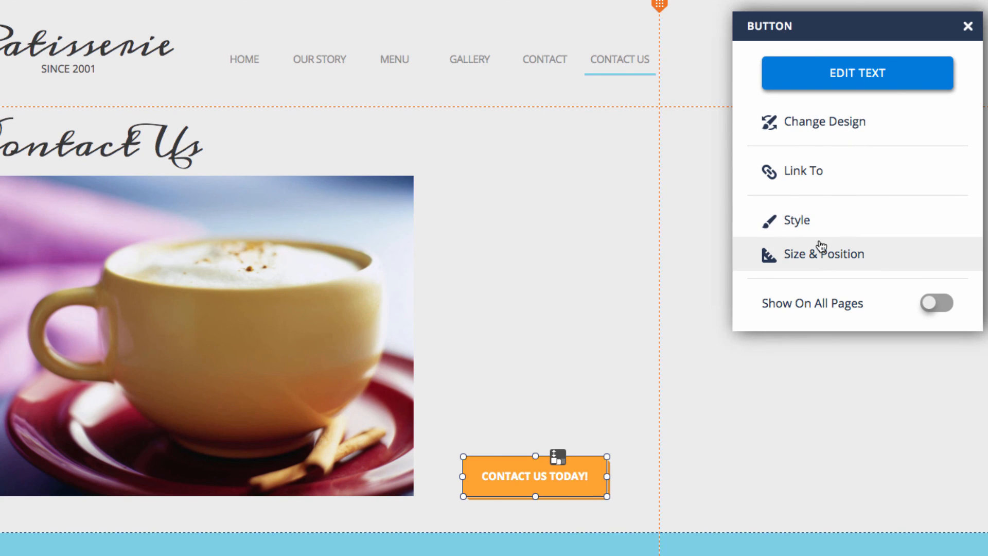
pyautogui.moveTo(823, 253)
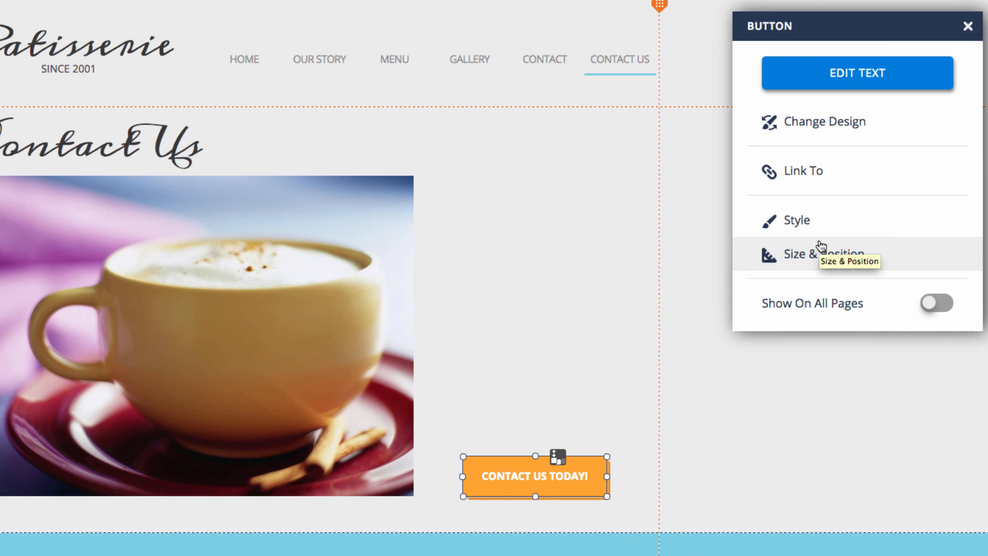